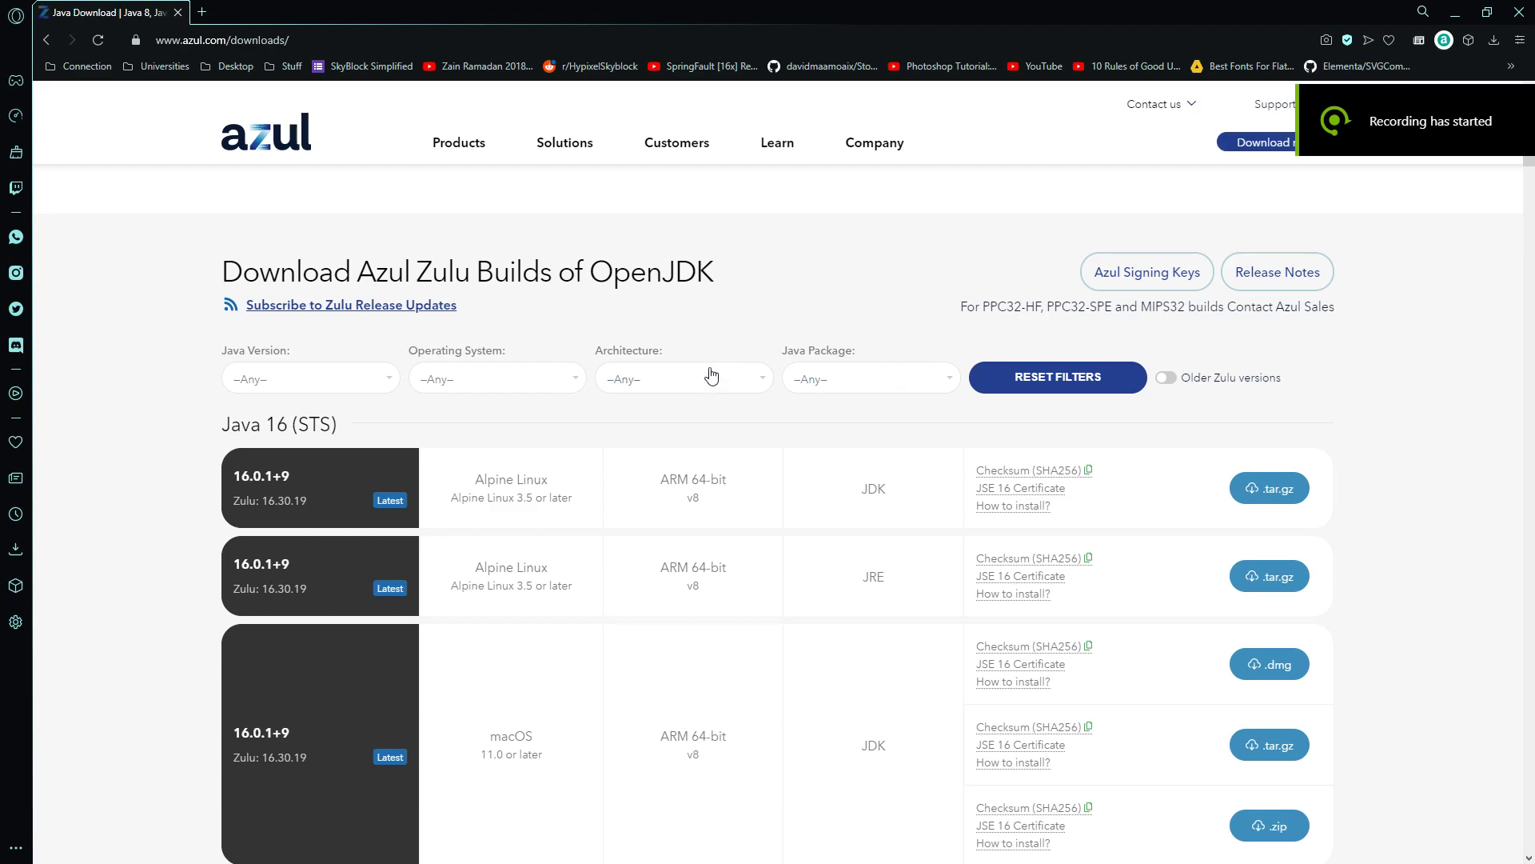
pyautogui.moveTo(697, 284)
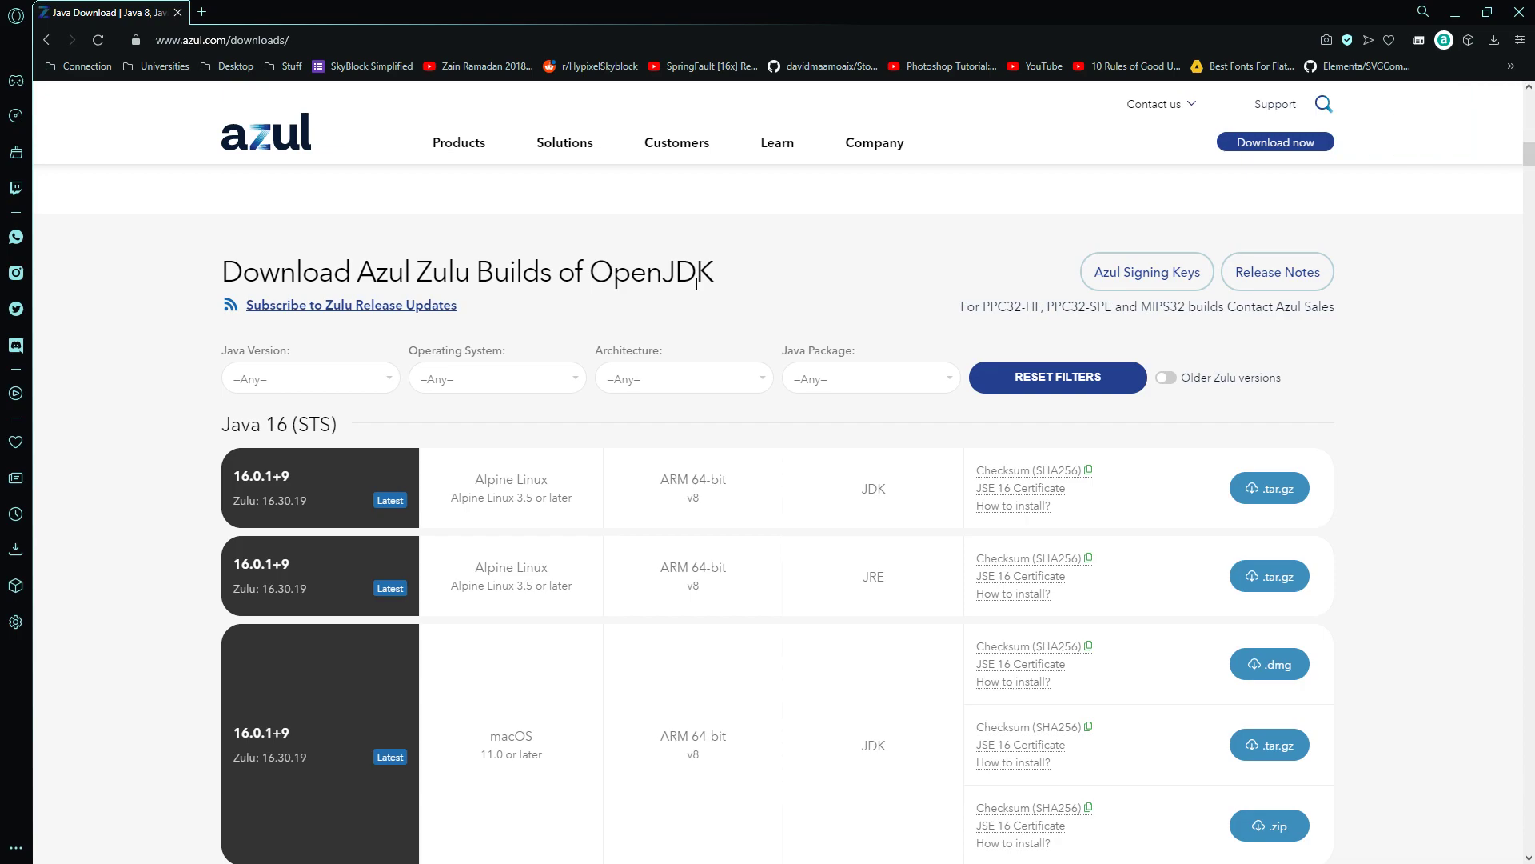
pyautogui.moveTo(350, 366)
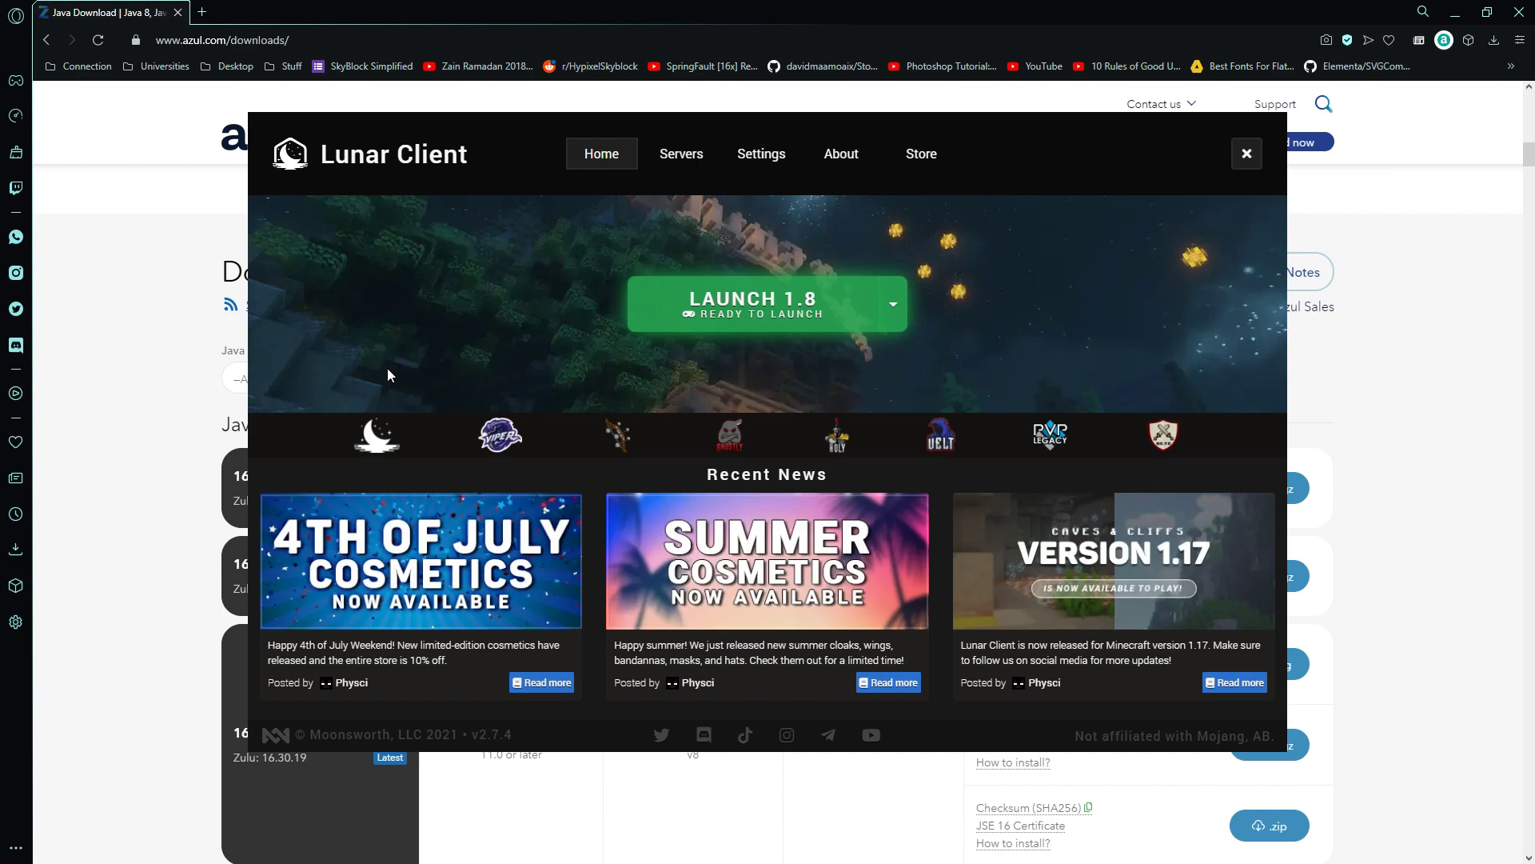
# View Lunar Client's launcher information (version 2.7.4), then return Home.
pyautogui.click(838, 154)
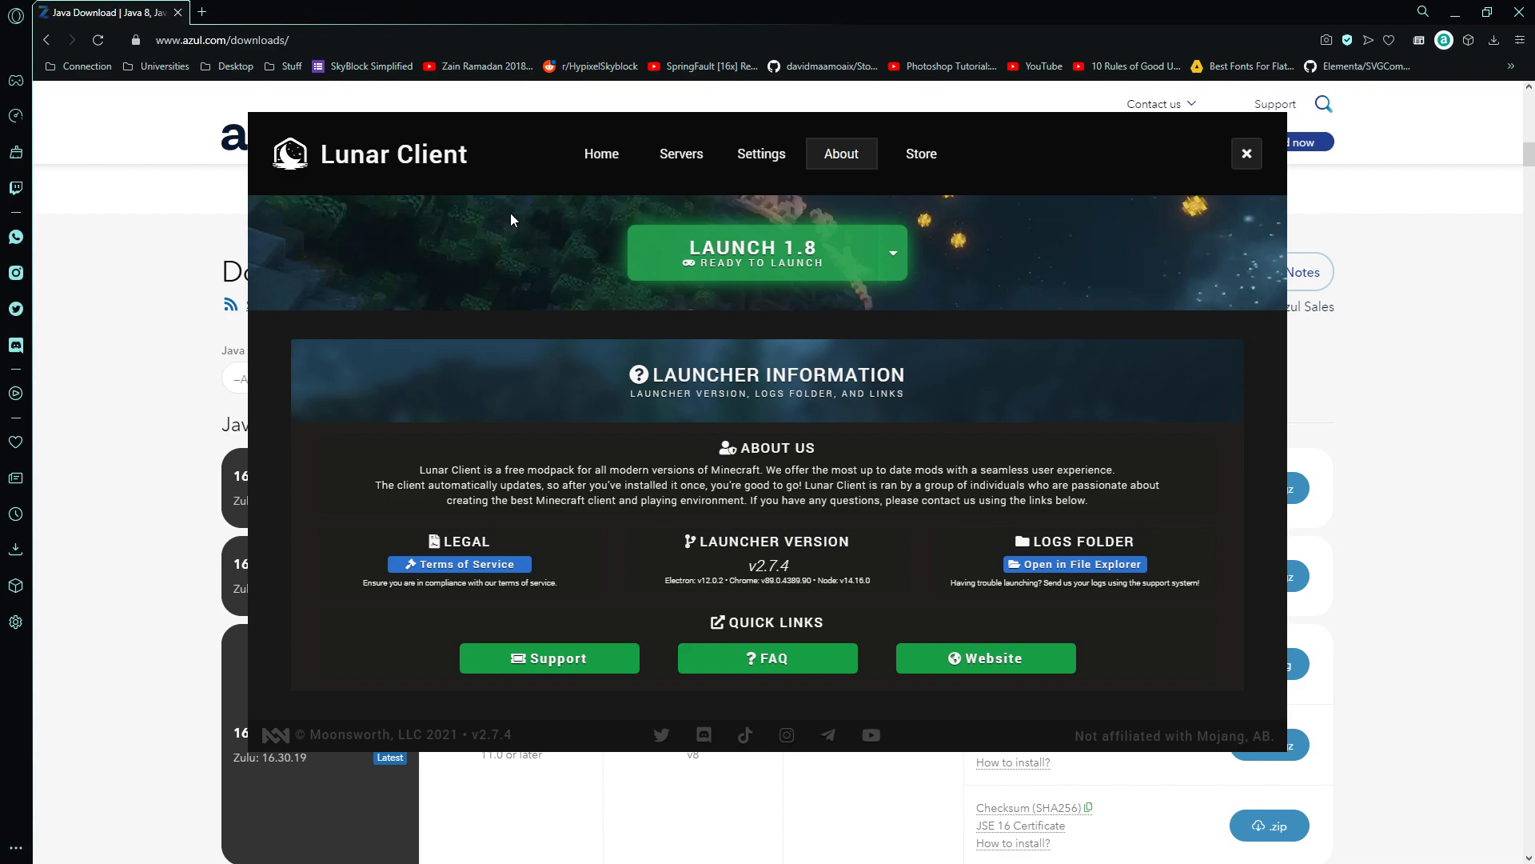
pyautogui.moveTo(855, 251)
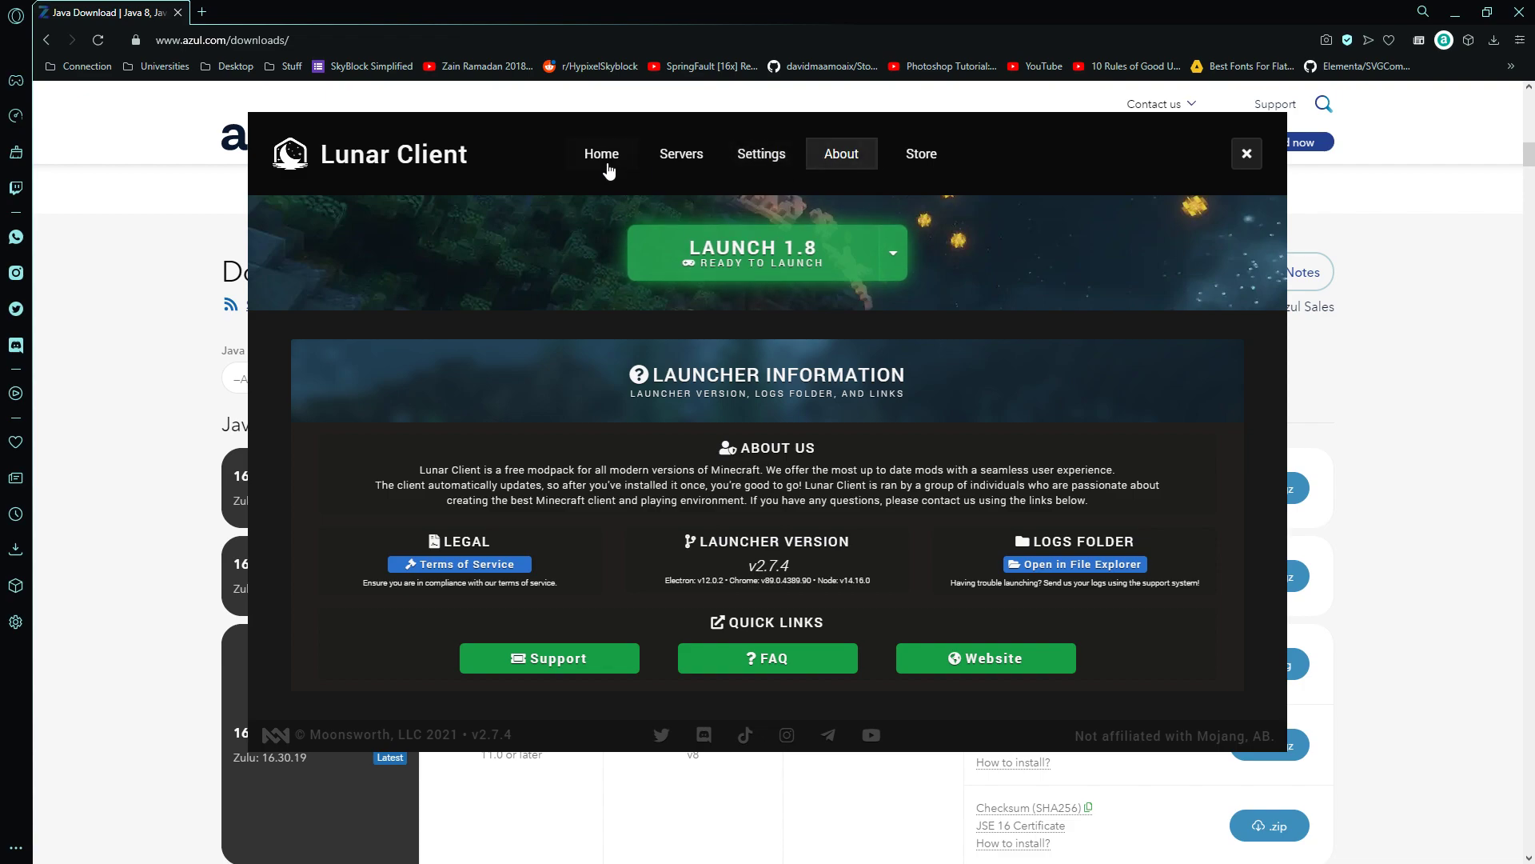
pyautogui.click(1246, 153)
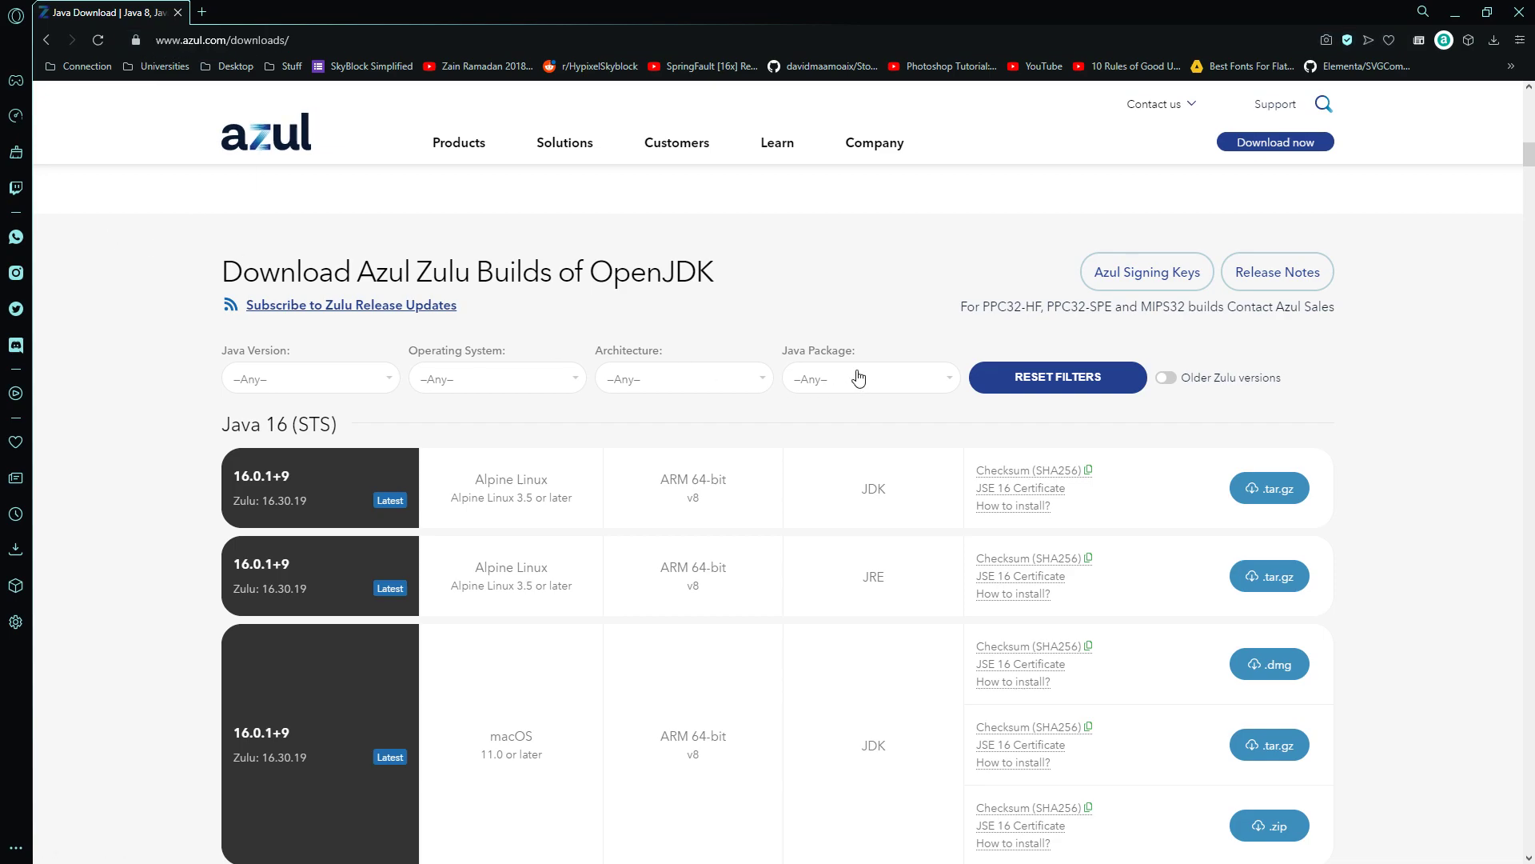
pyautogui.moveTo(352, 419)
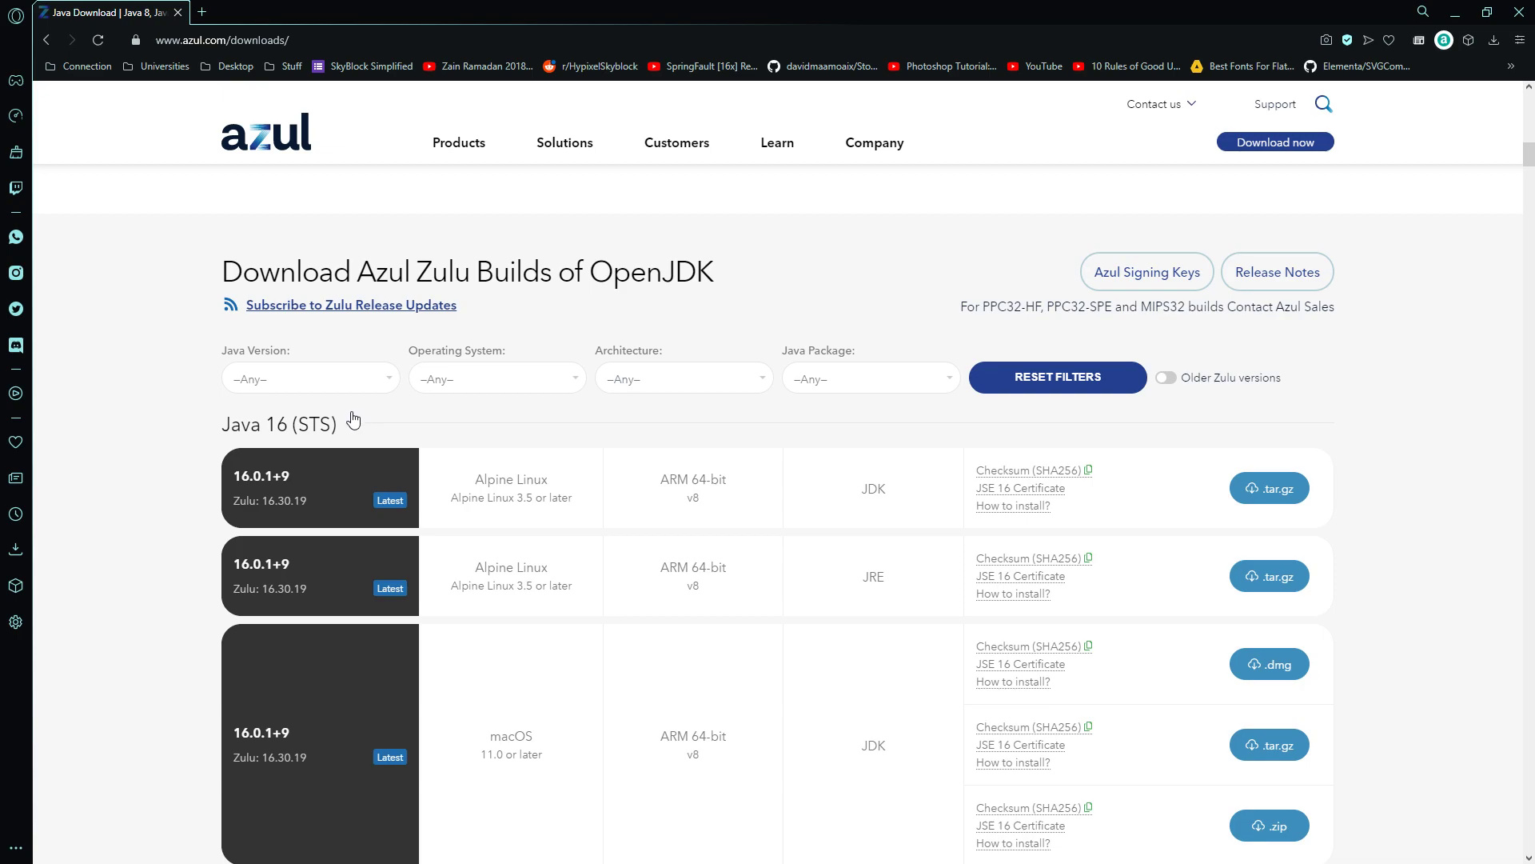
pyautogui.moveTo(180, 385)
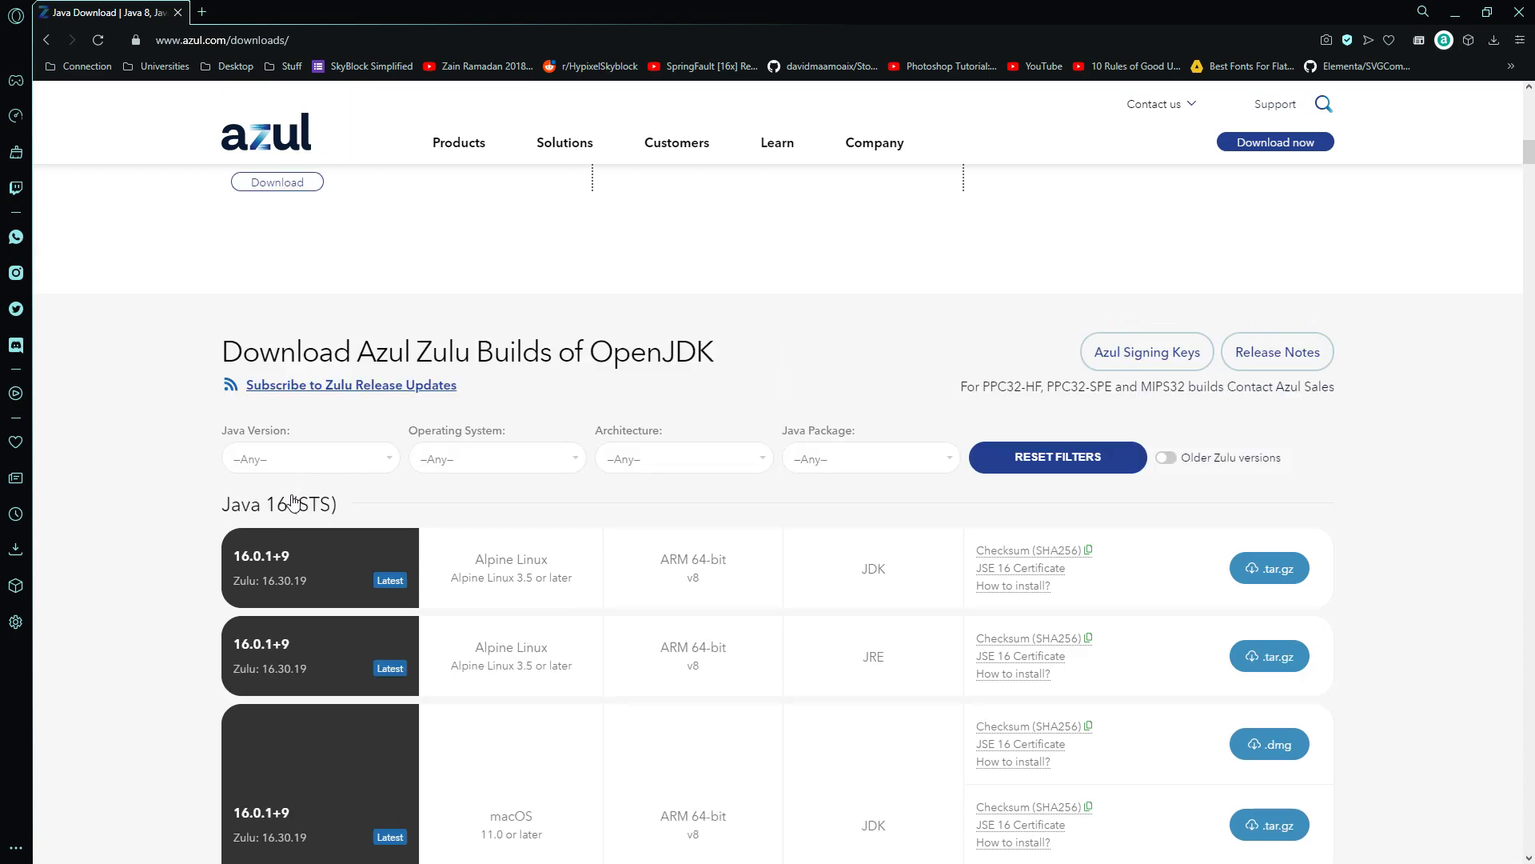
pyautogui.moveTo(494, 476)
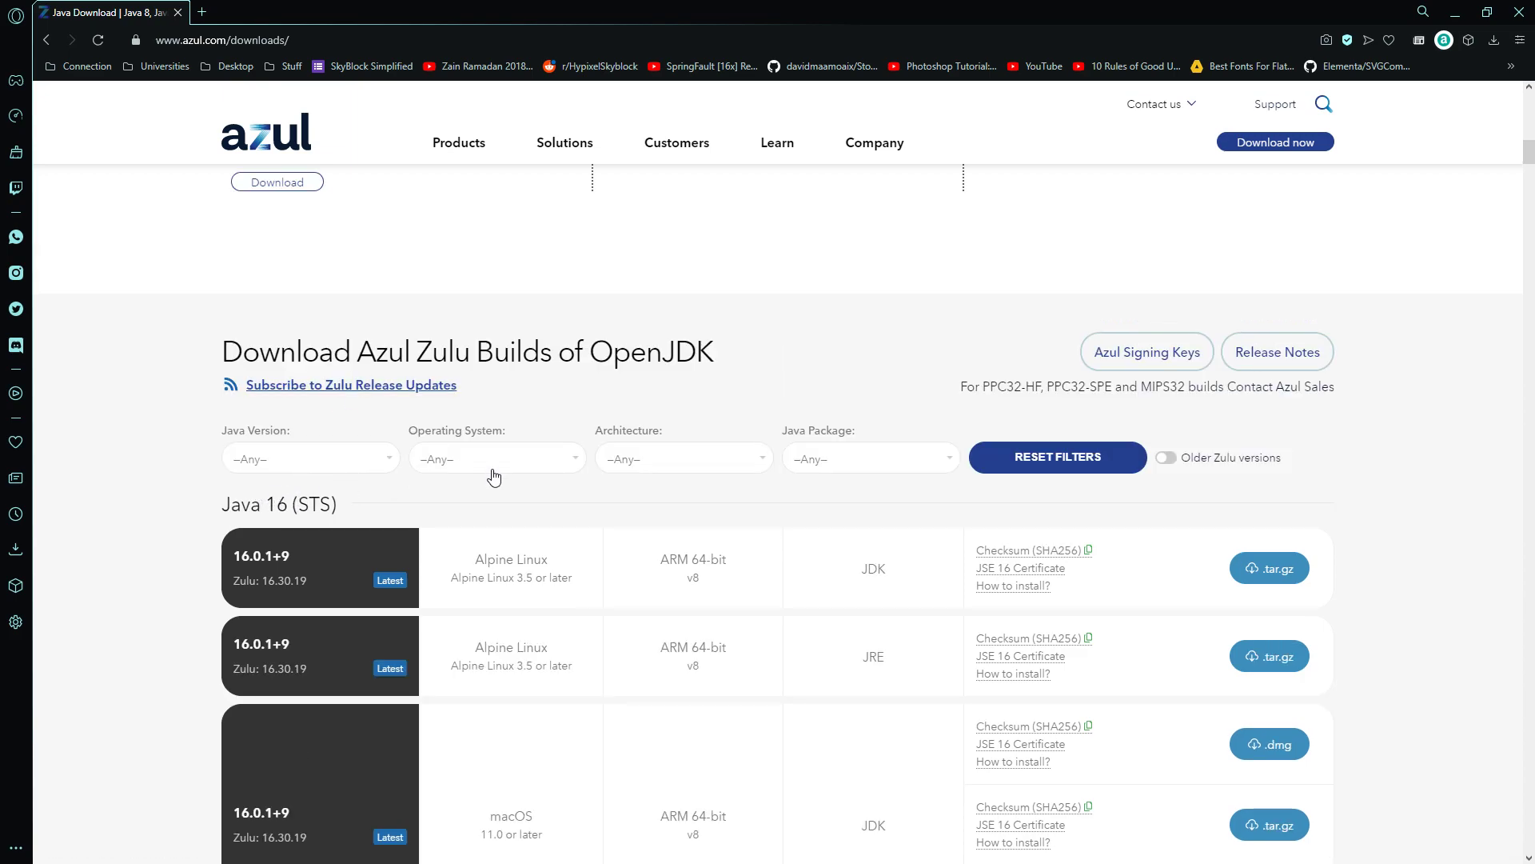
pyautogui.moveTo(468, 757)
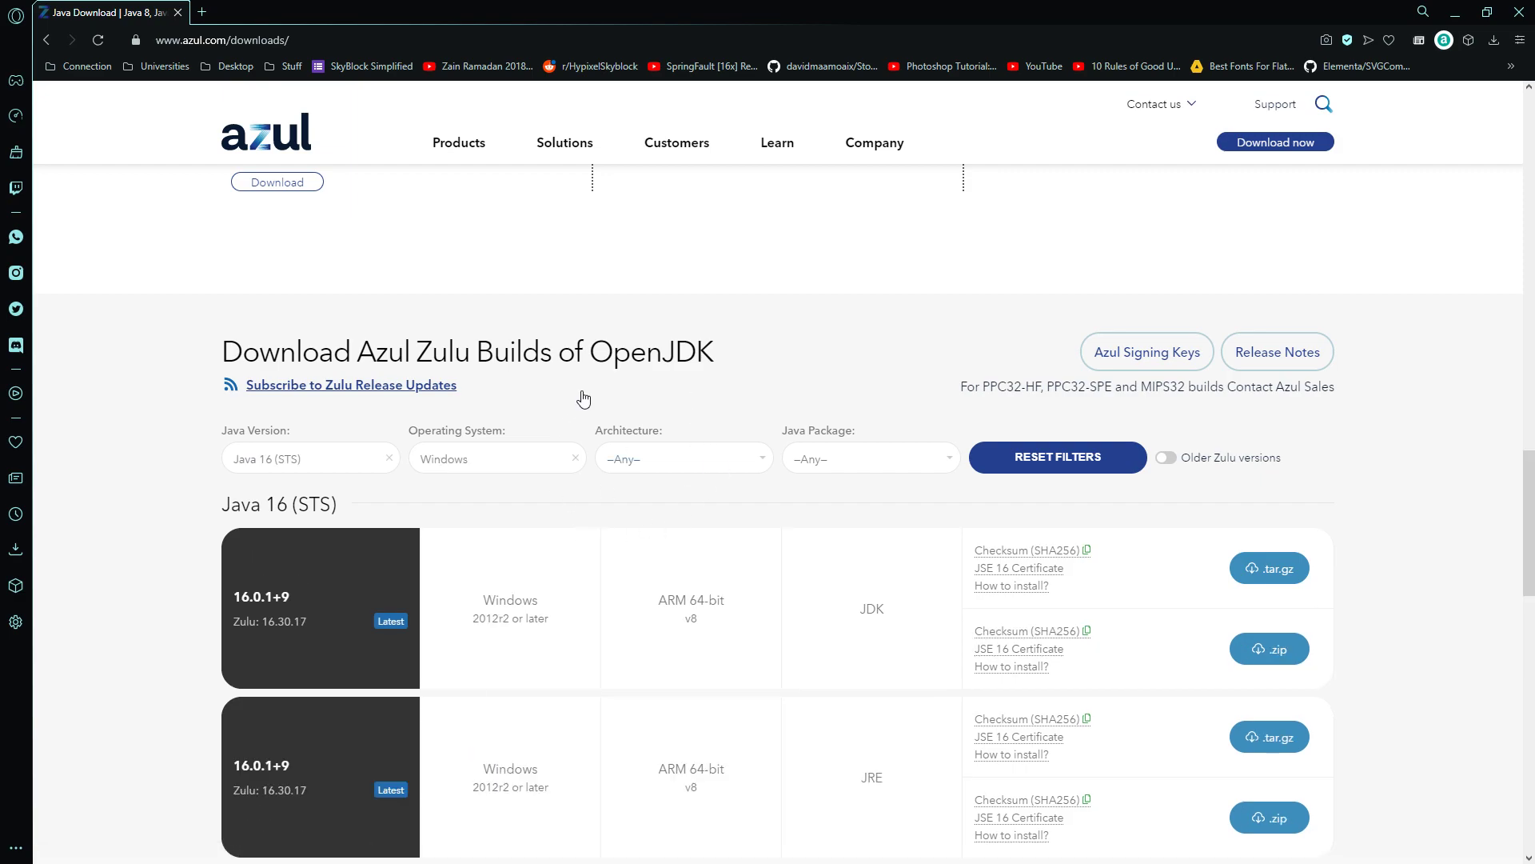
# Open the architecture choices for the Java 16 Windows filter.
pyautogui.click(682, 457)
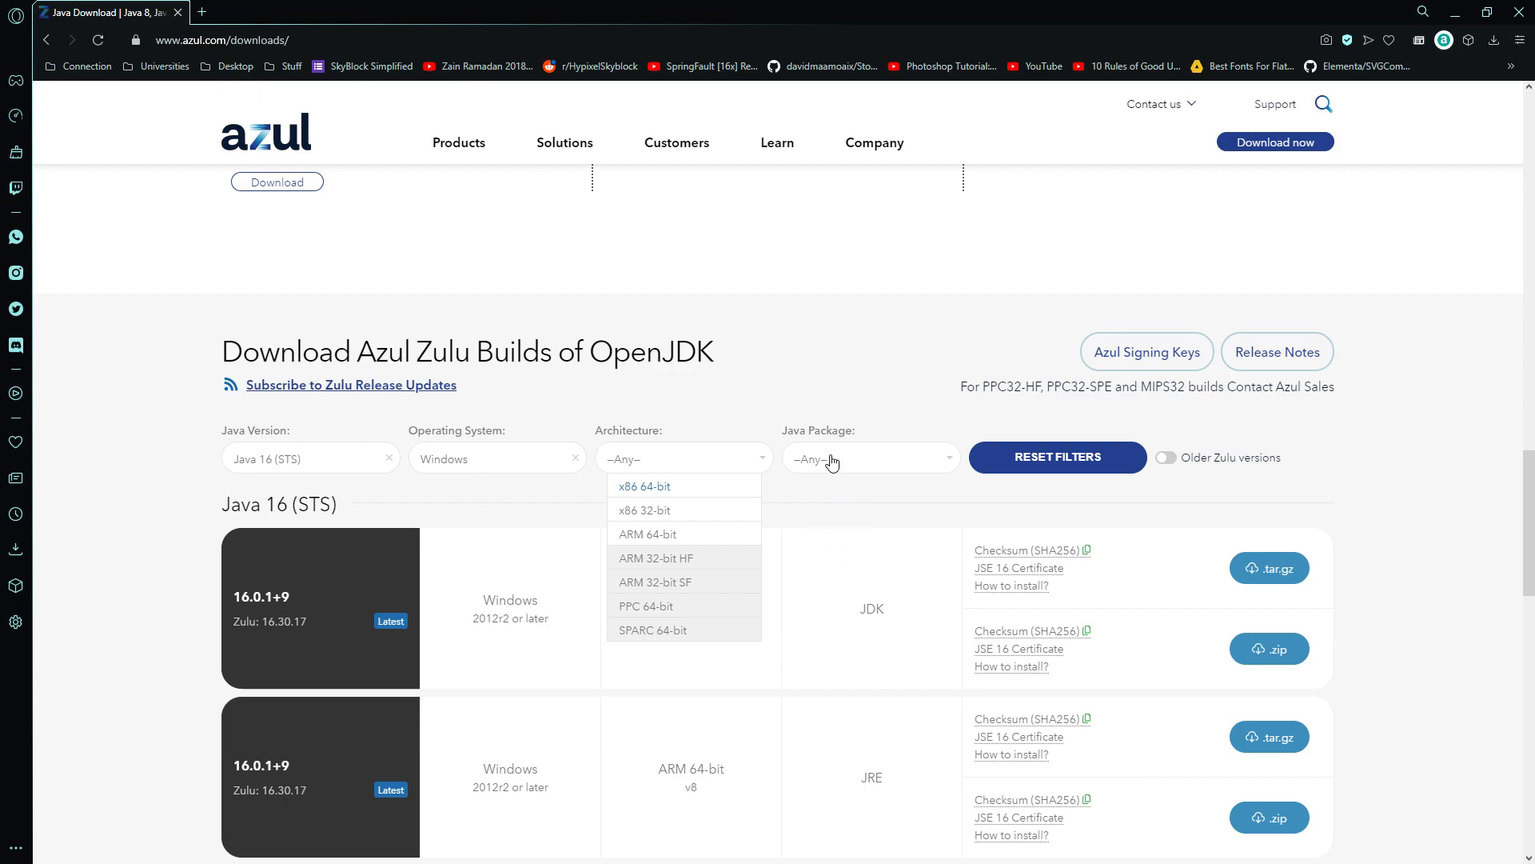
pyautogui.moveTo(845, 572)
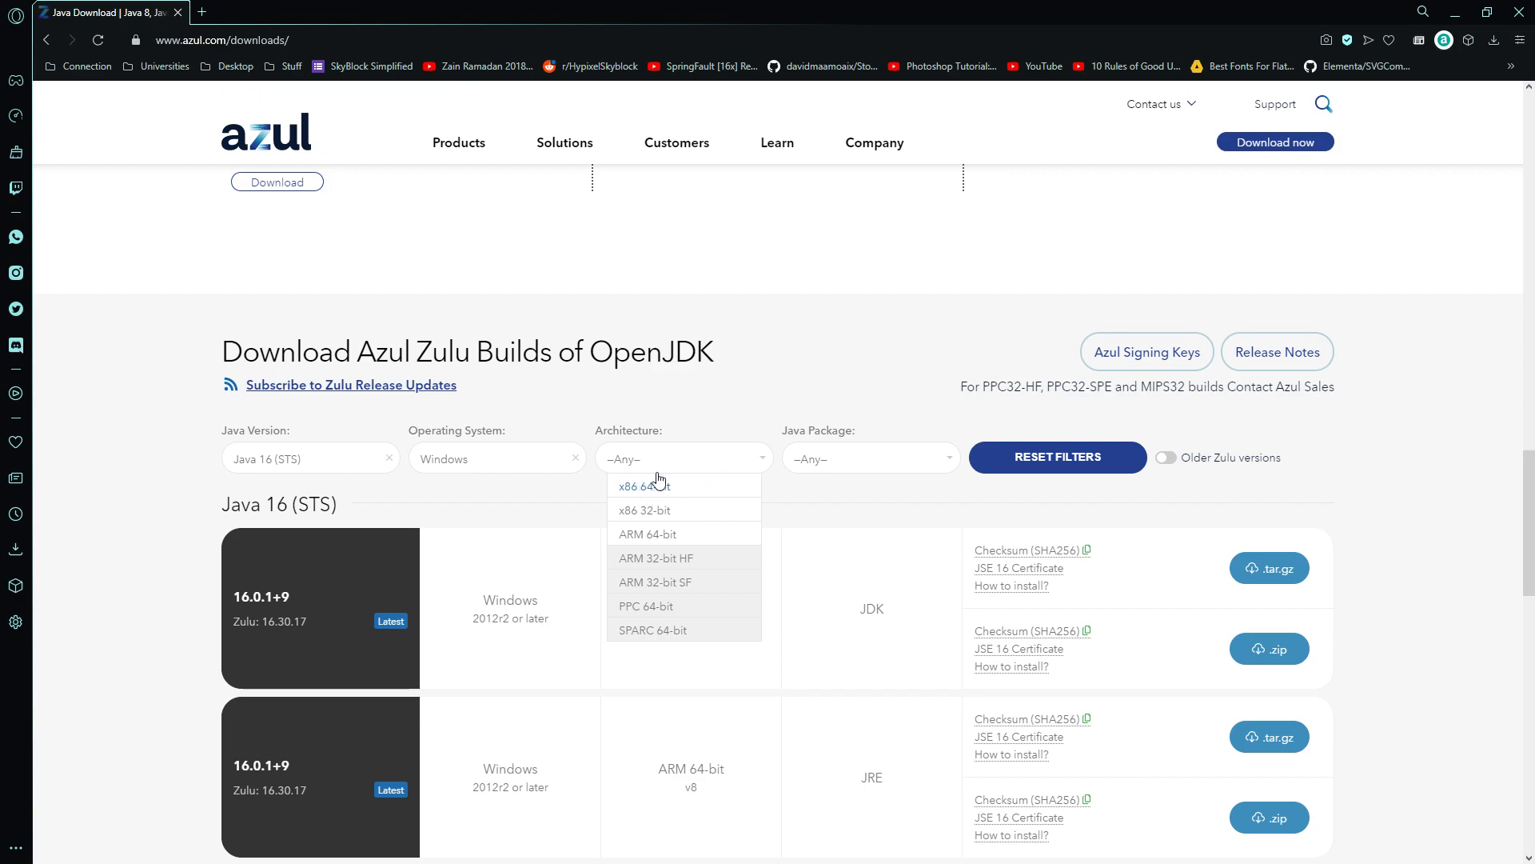
pyautogui.moveTo(663, 490)
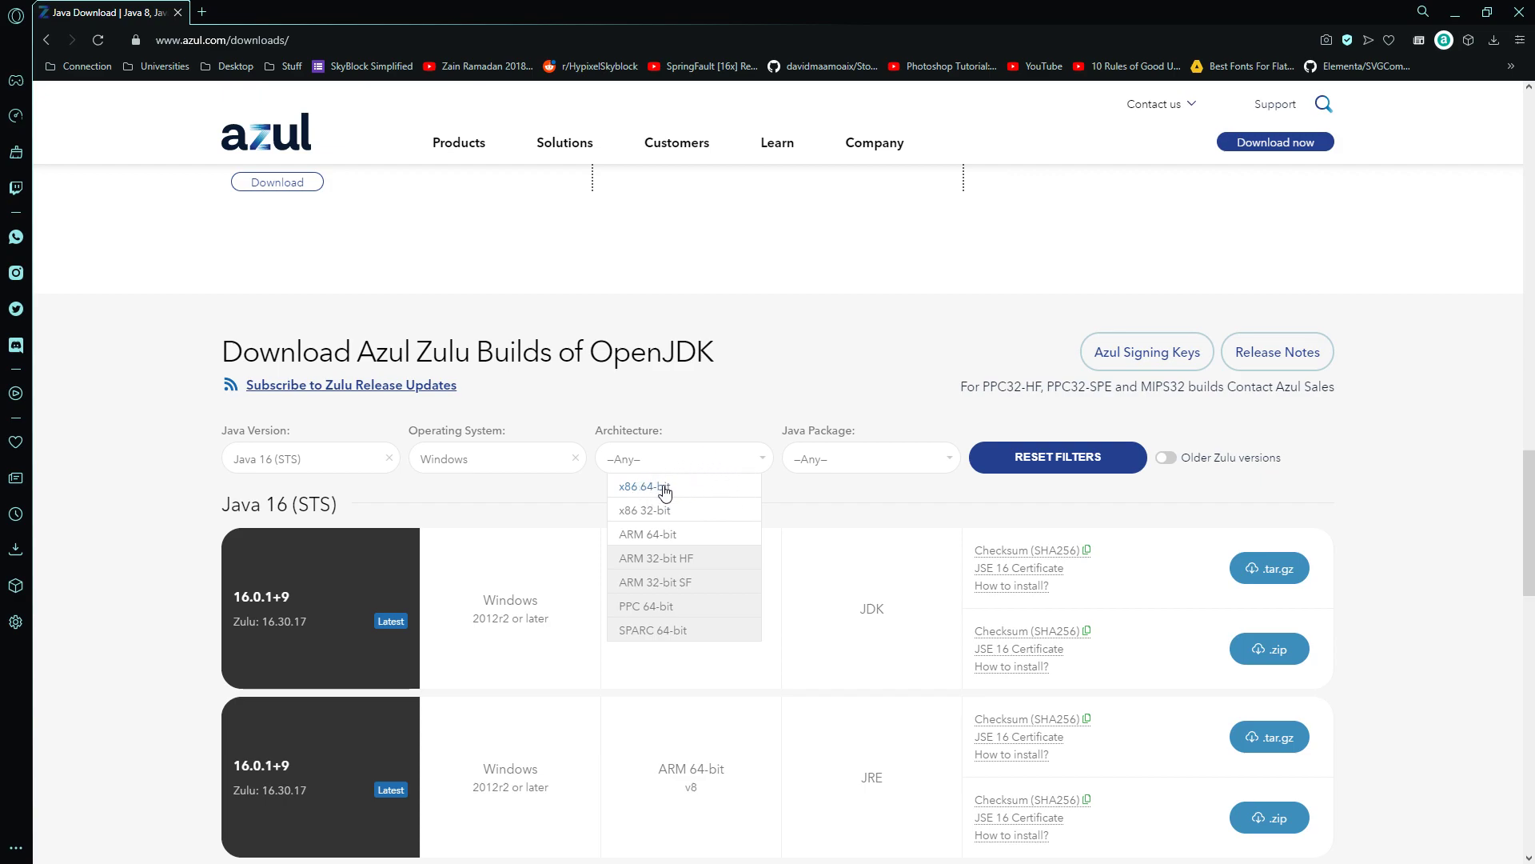
pyautogui.moveTo(760, 536)
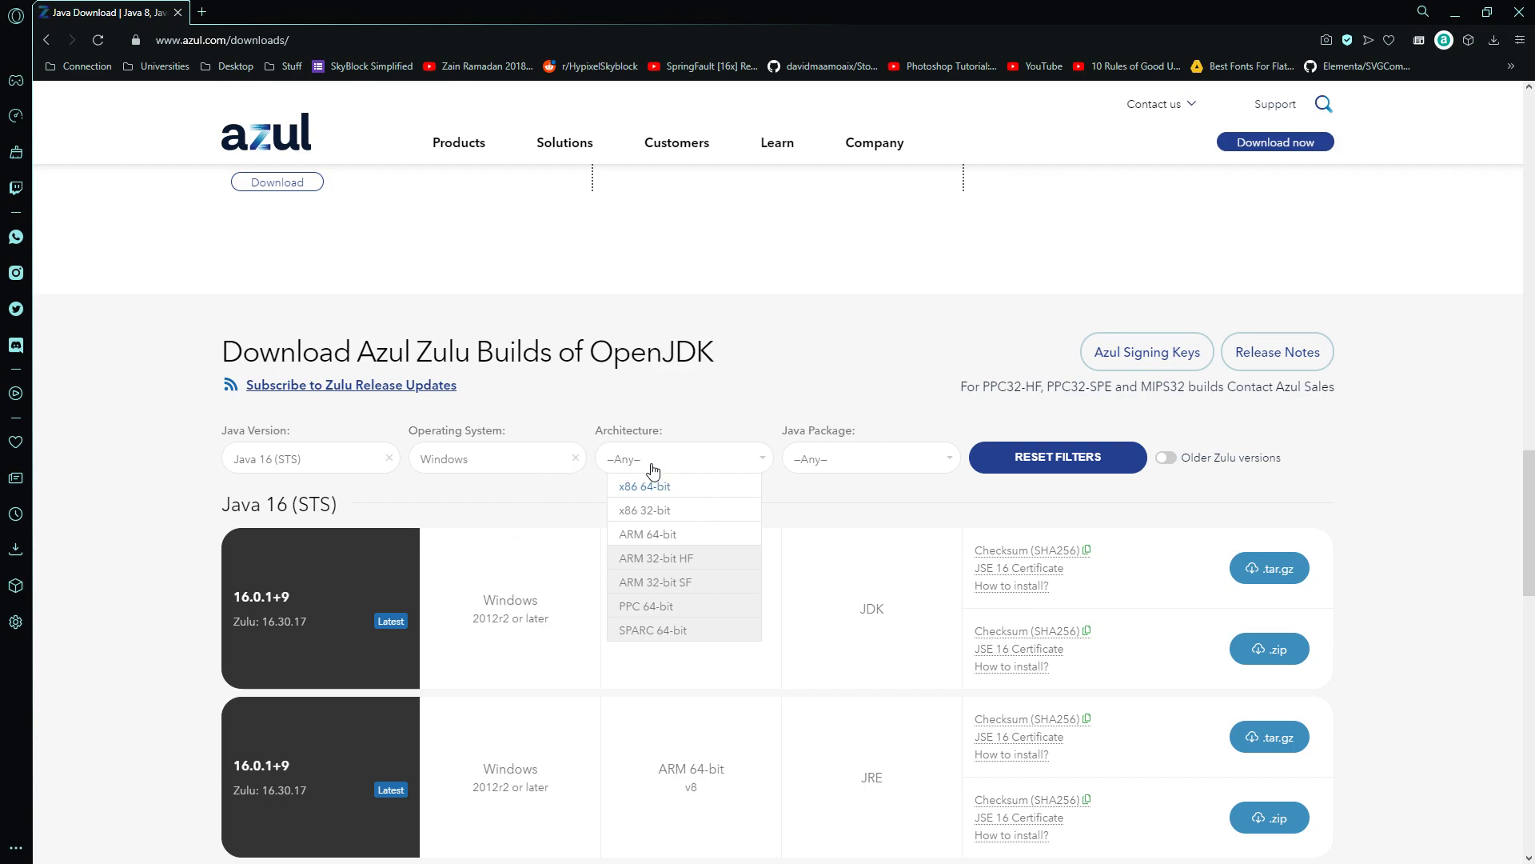
pyautogui.moveTo(747, 457)
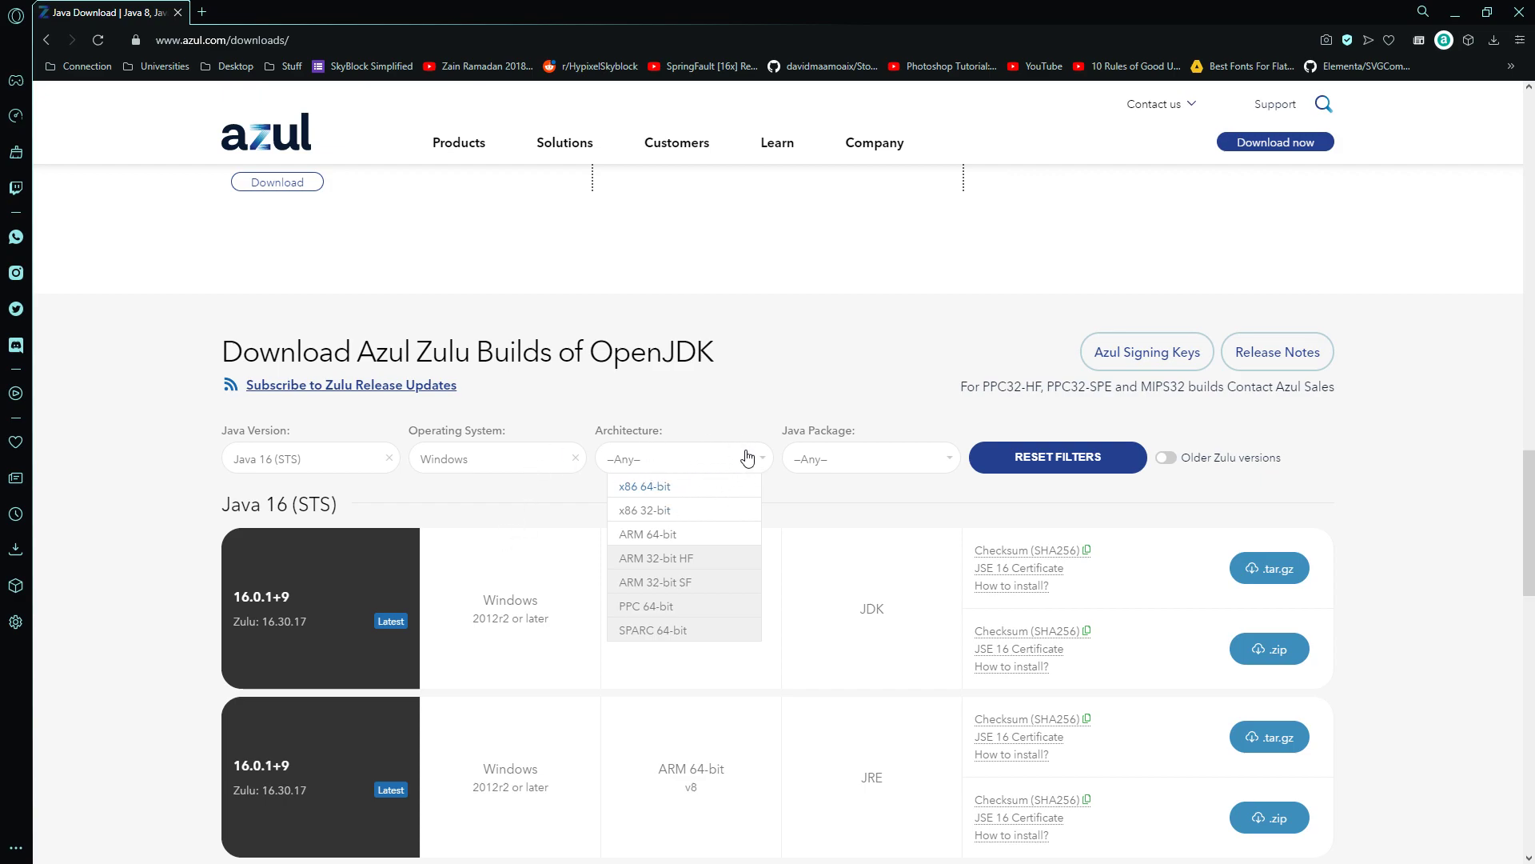
pyautogui.moveTo(717, 458)
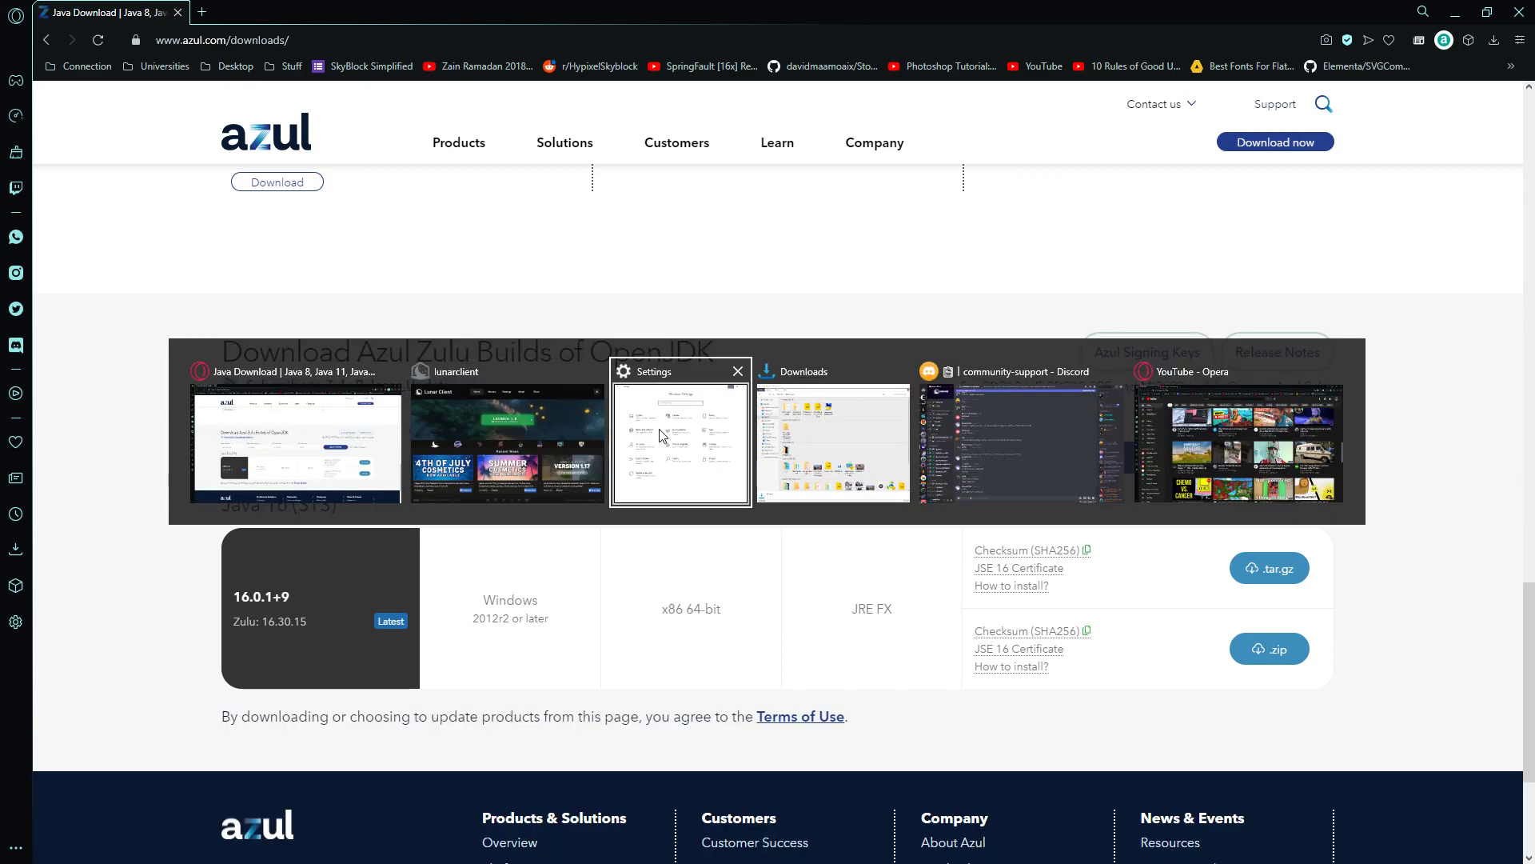
# Confirm in Windows Settings' About page that the system type is an x64-based processor.
pyautogui.click(680, 441)
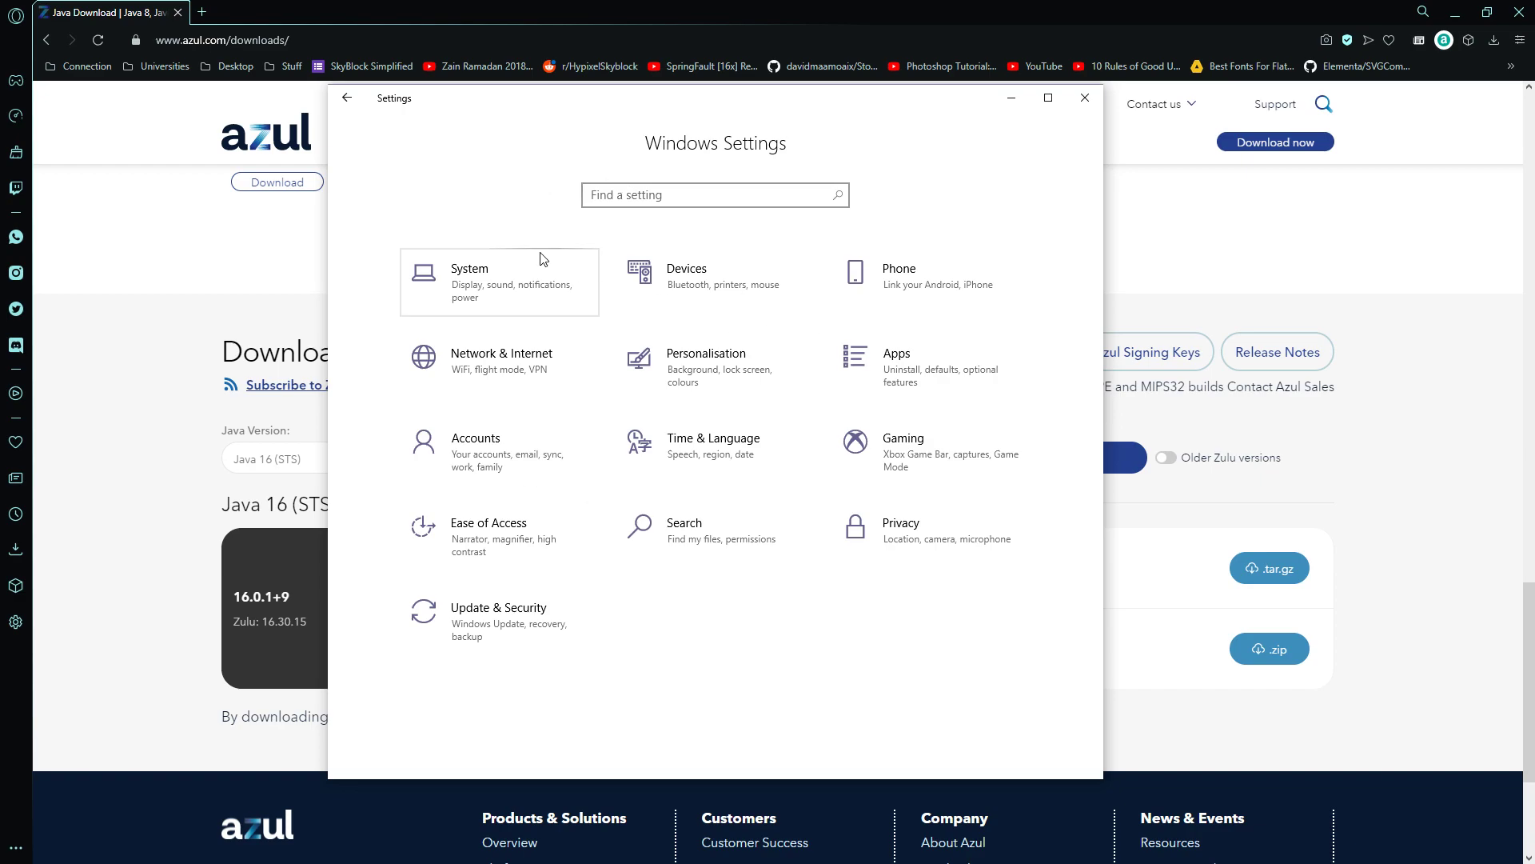
pyautogui.click(499, 283)
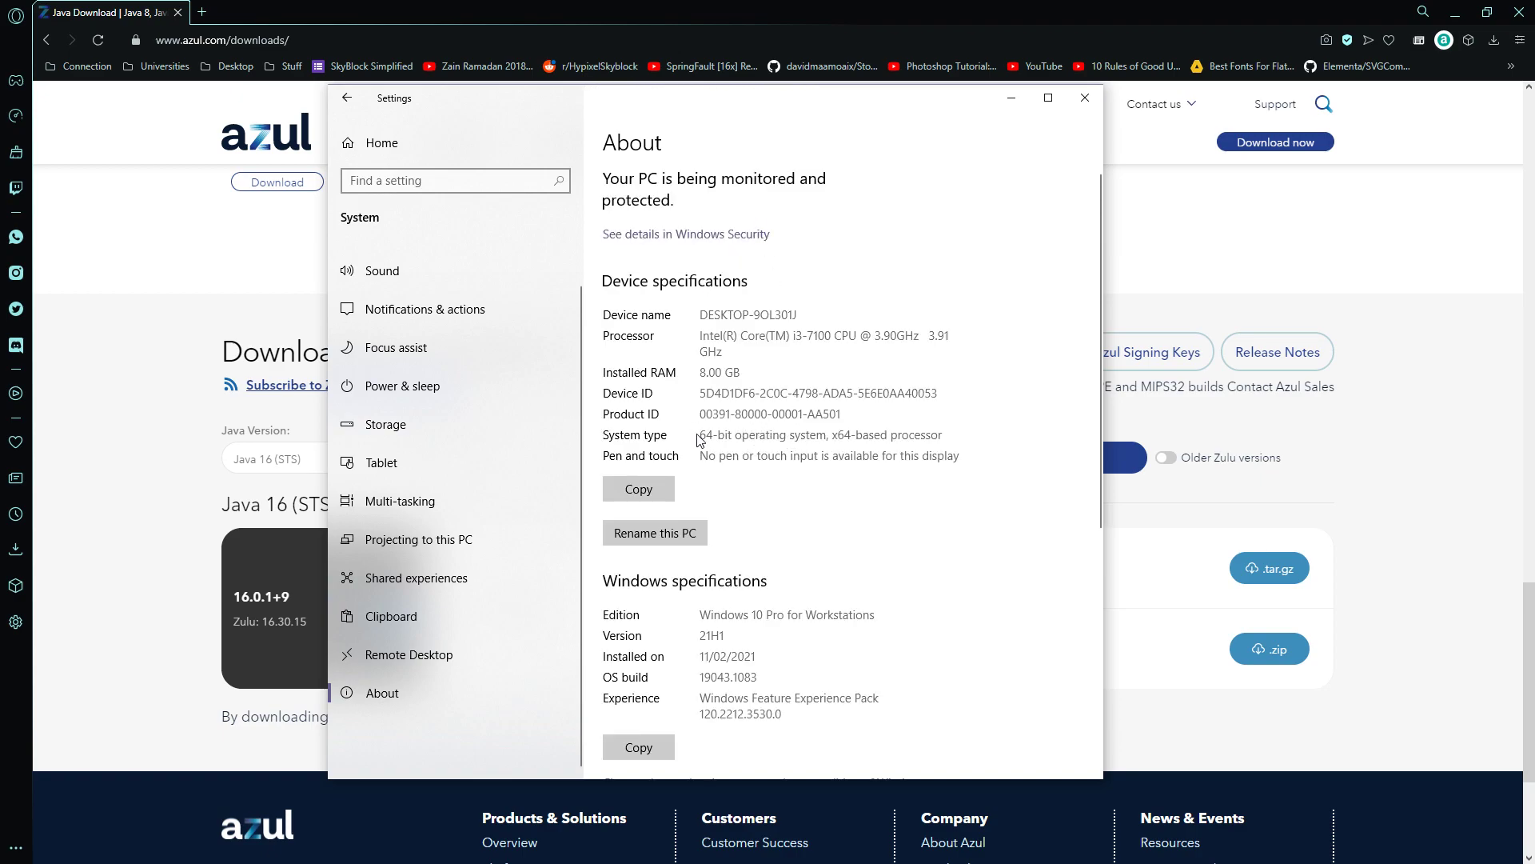
pyautogui.moveTo(844, 442)
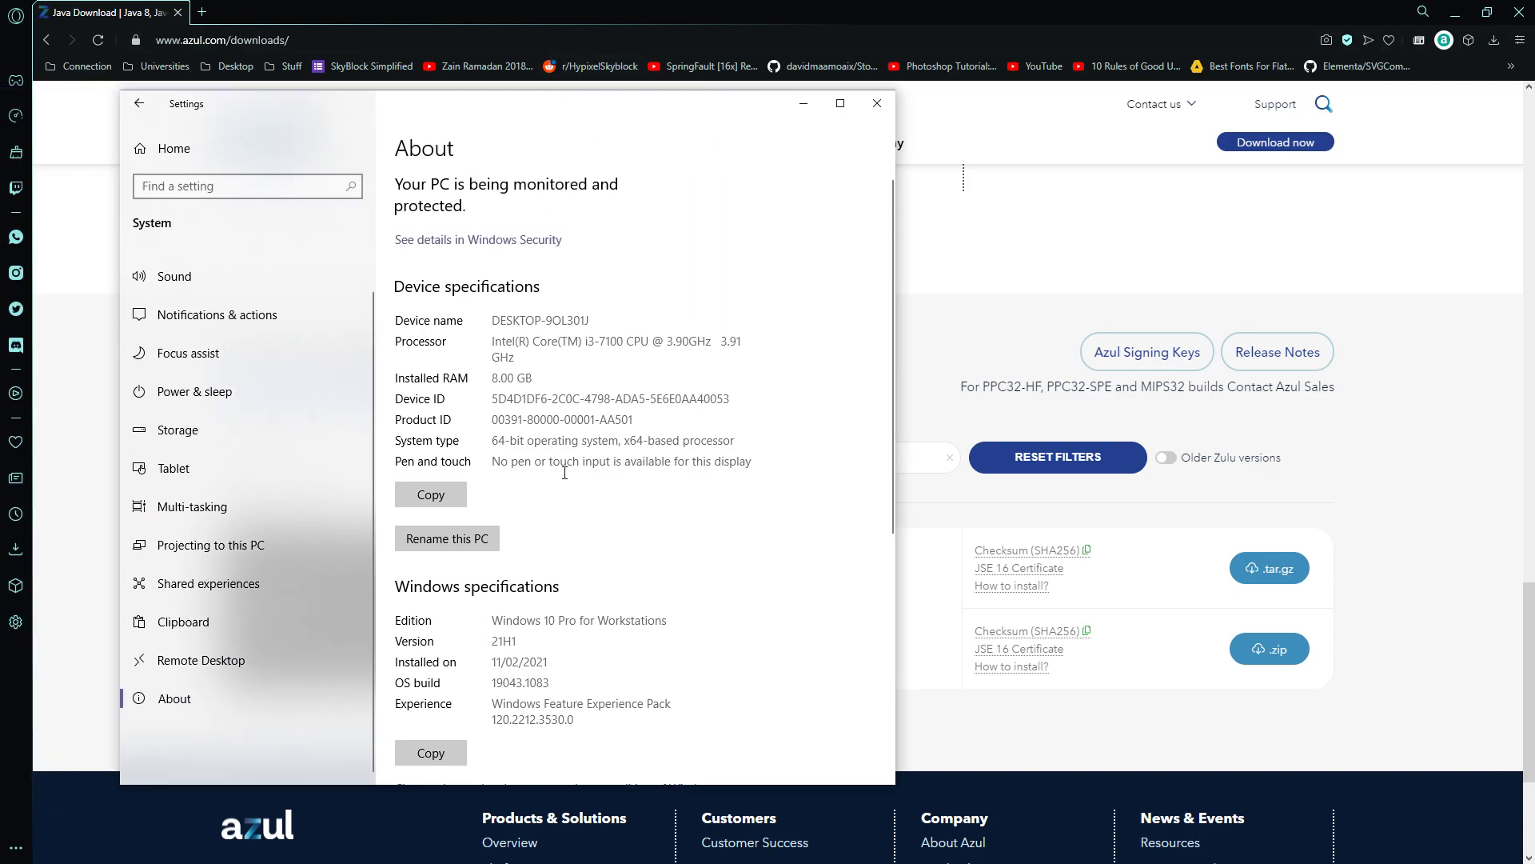
pyautogui.doubleClick(677, 440)
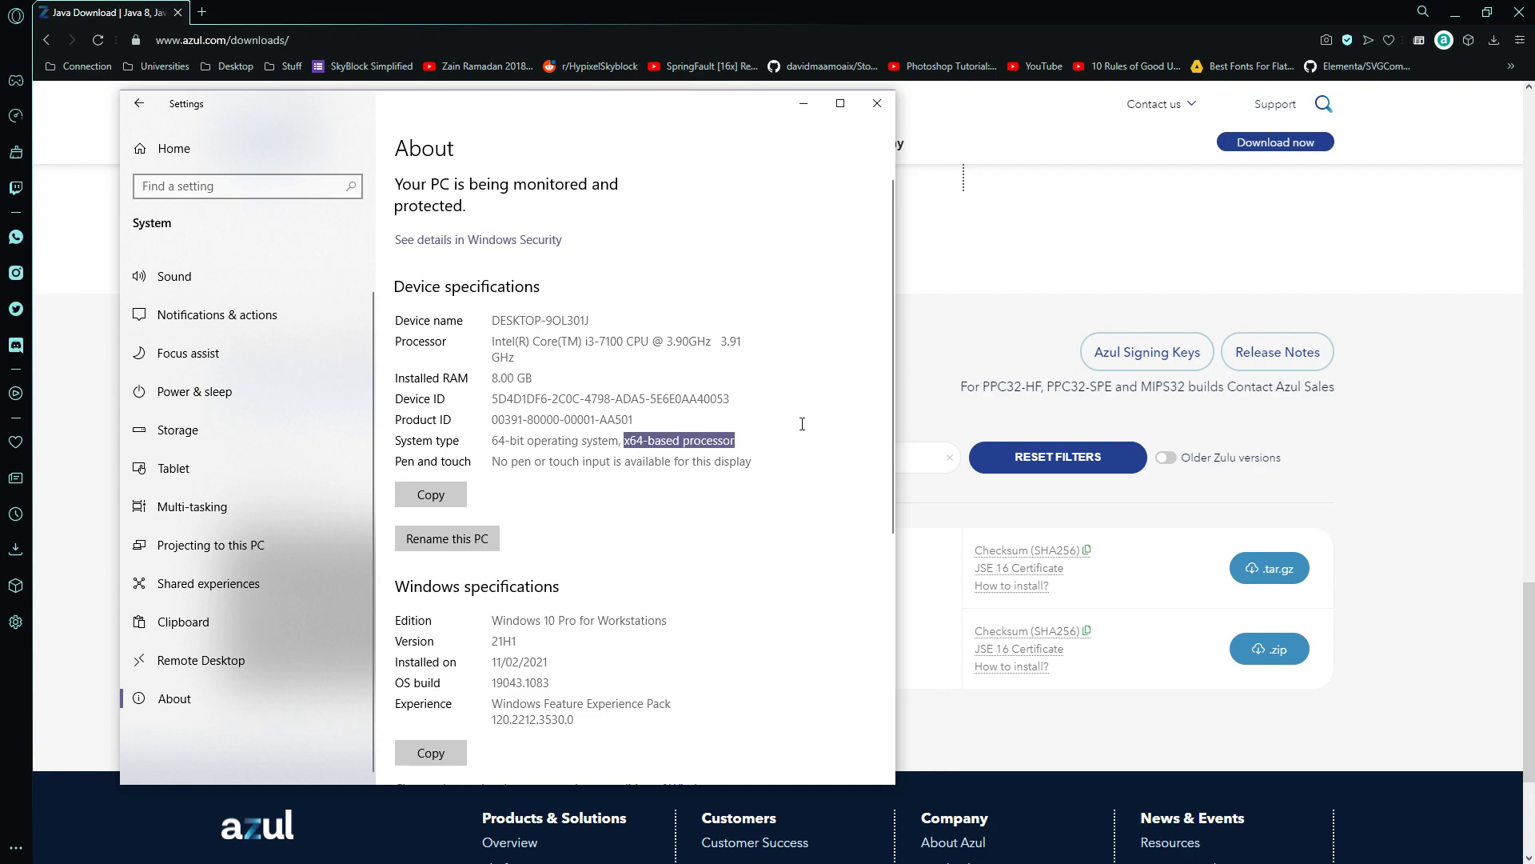
pyautogui.moveTo(830, 441)
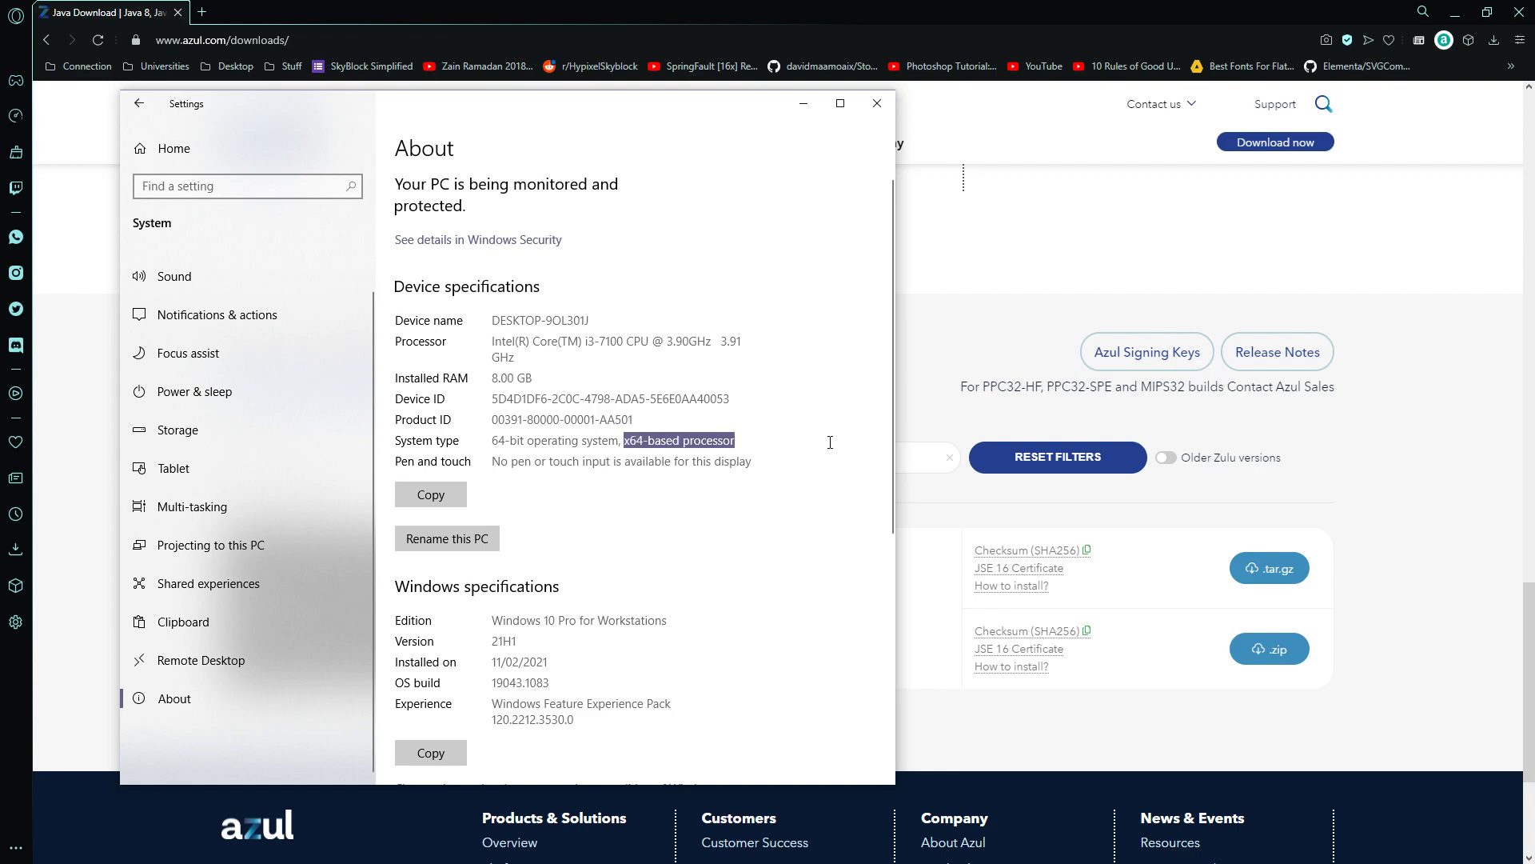
pyautogui.moveTo(754, 442)
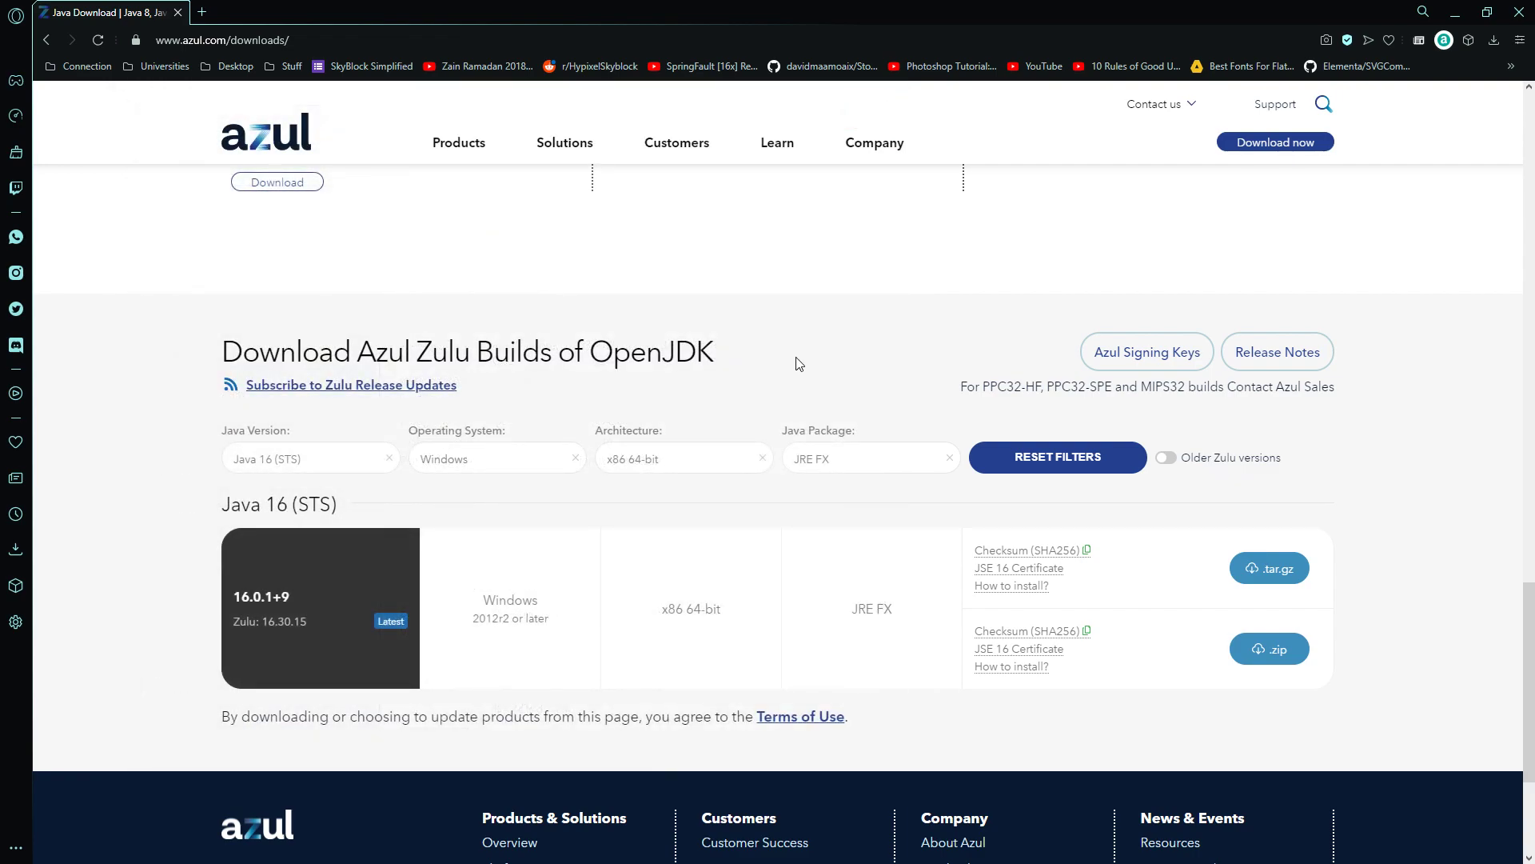
pyautogui.moveTo(760, 350)
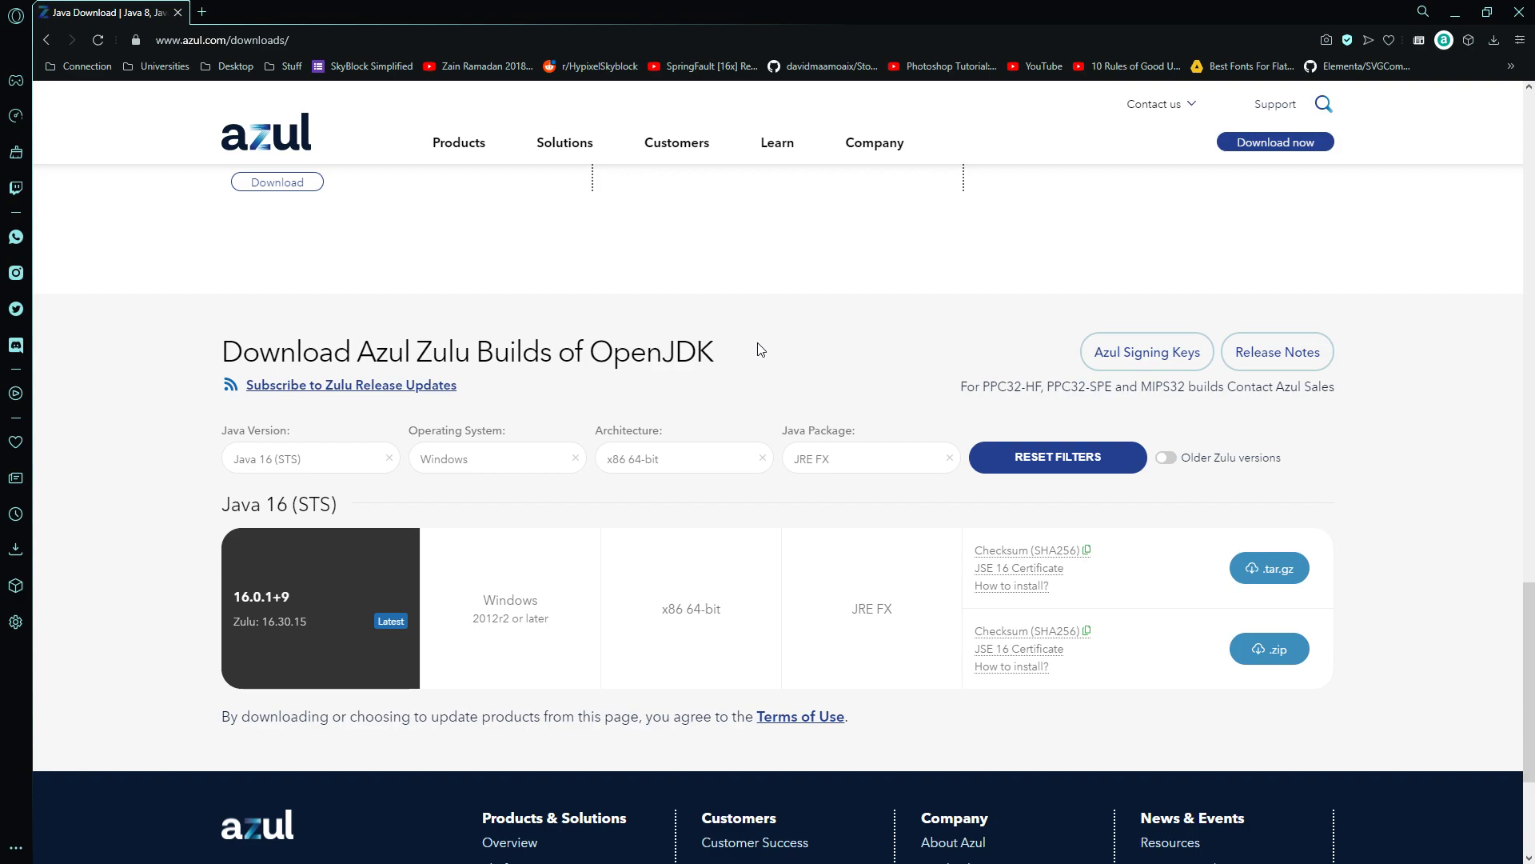
pyautogui.moveTo(1013, 503)
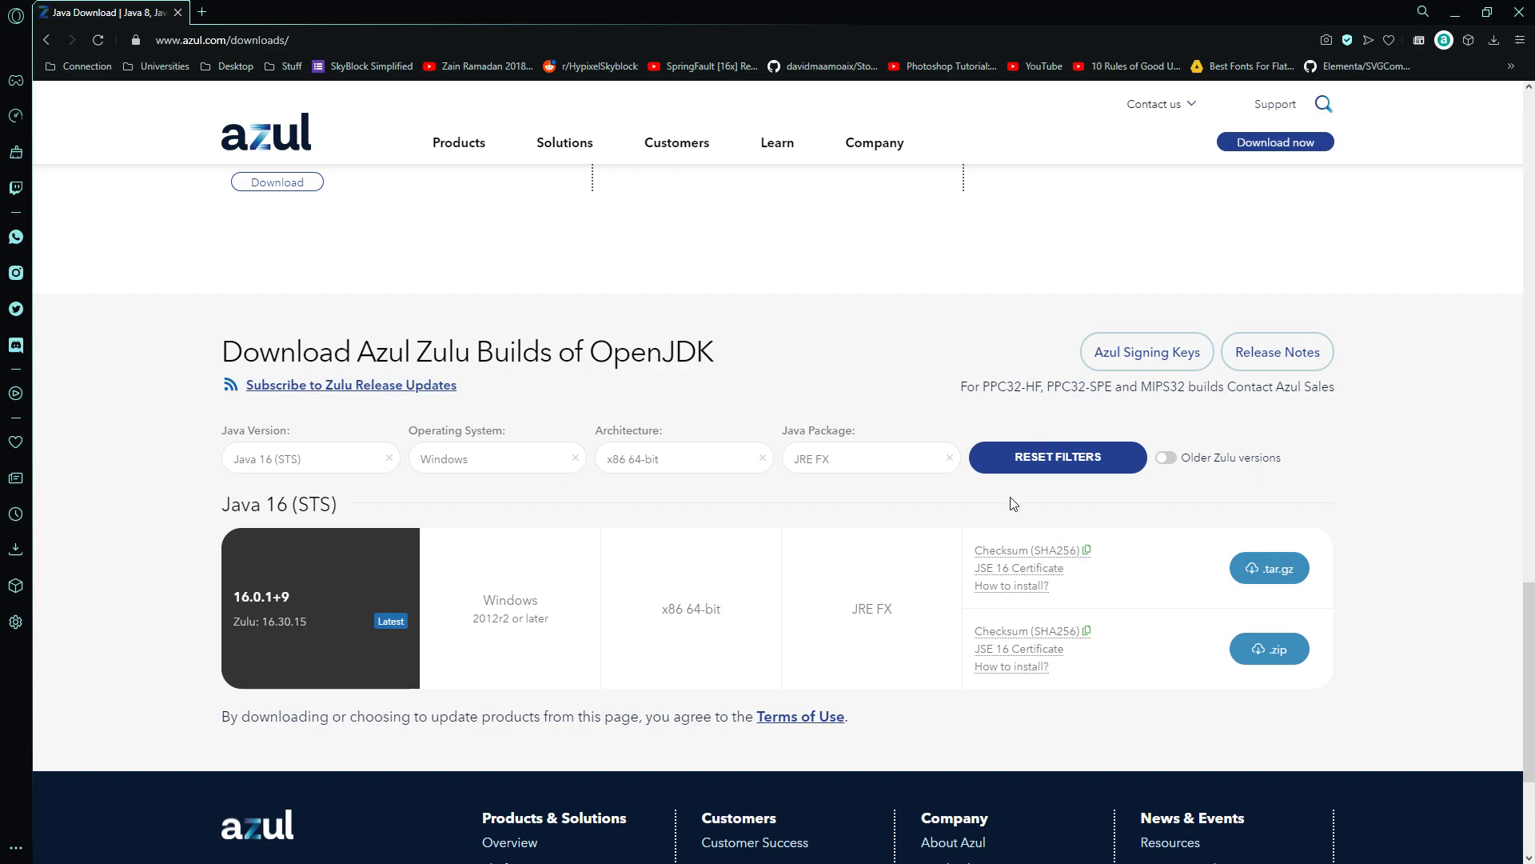
# Download the Java 16 JRE FX Windows x64 zip and open it.
pyautogui.click(1269, 649)
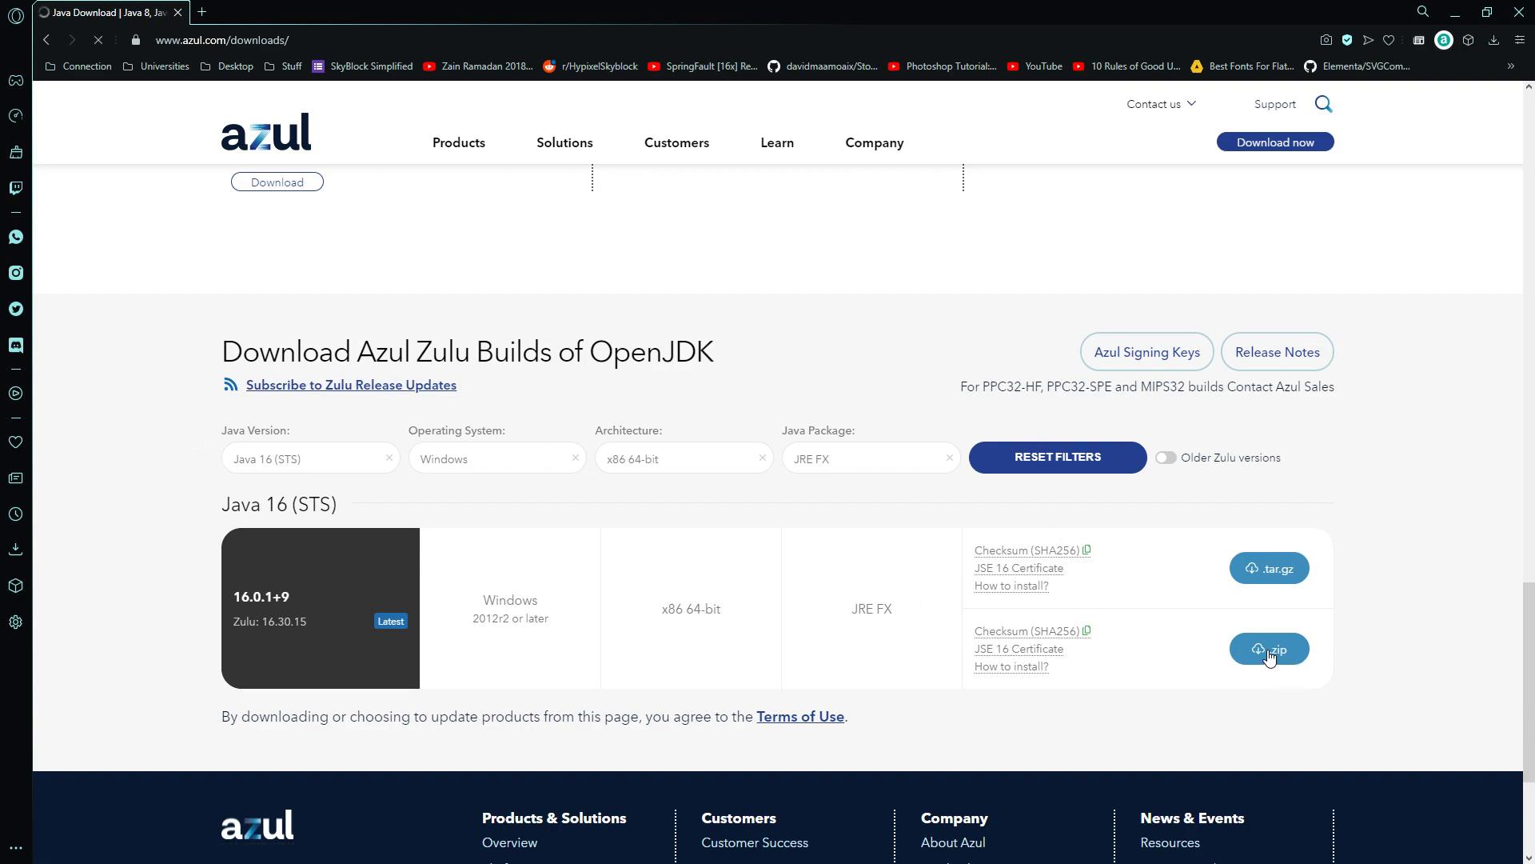
pyautogui.click(1269, 648)
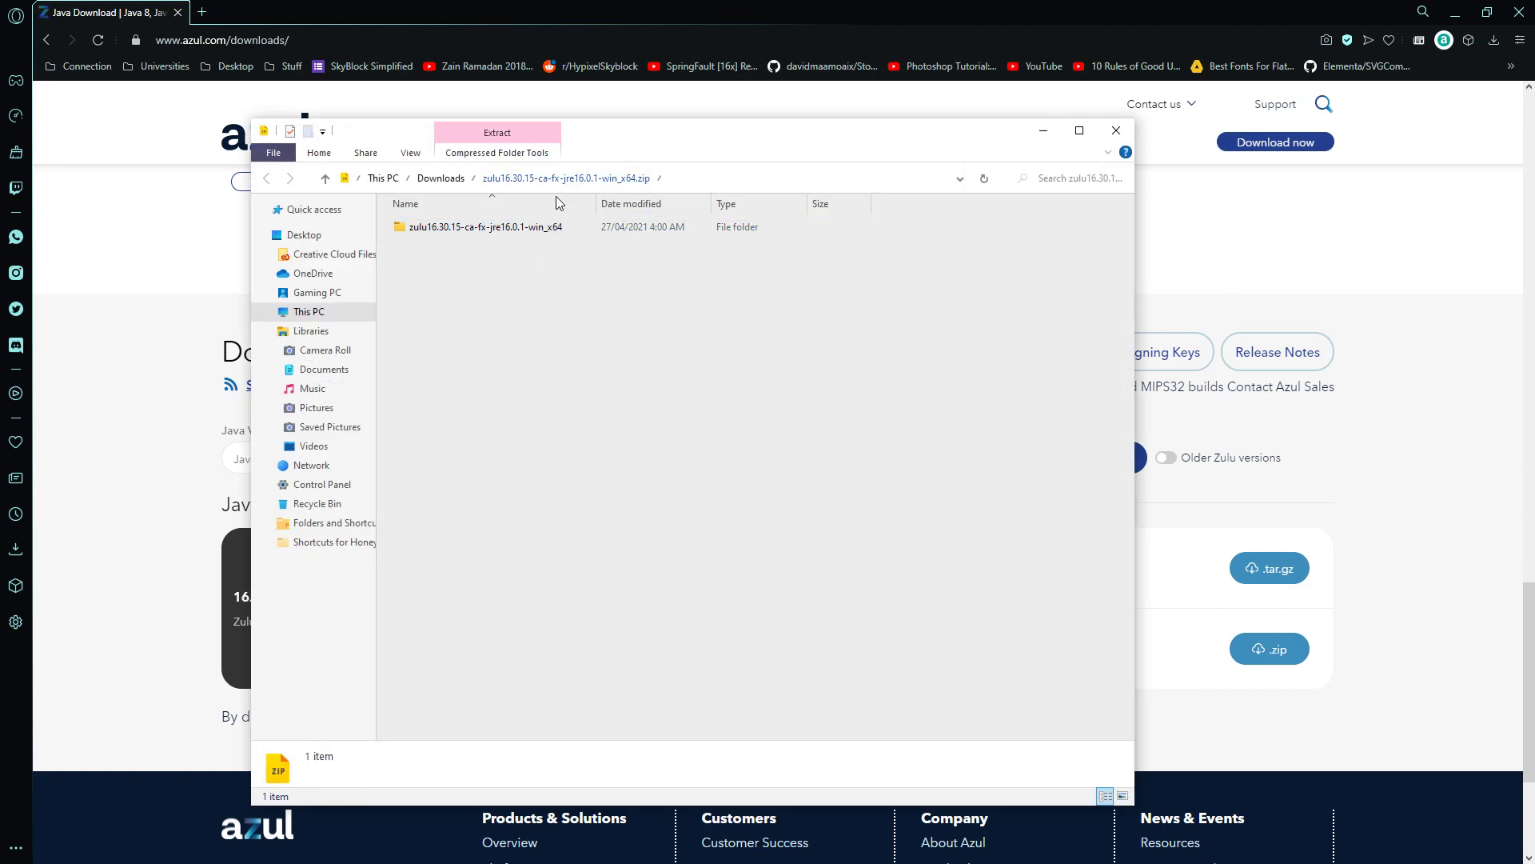
# Open Lunar Client's launcher logs folder in File Explorer from the About page.
pyautogui.press('alt+tab')
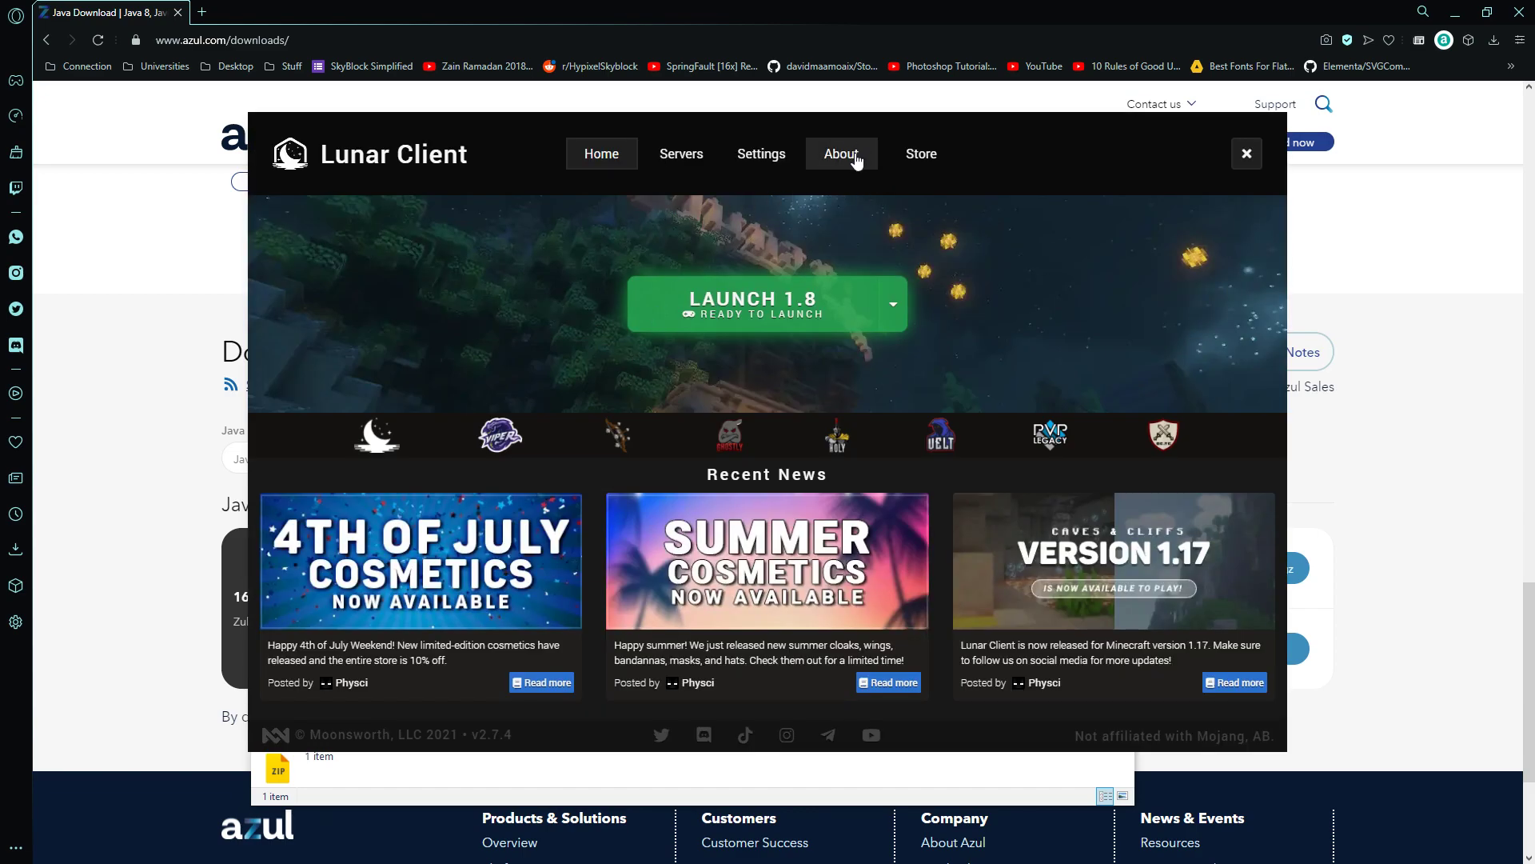
pyautogui.click(840, 154)
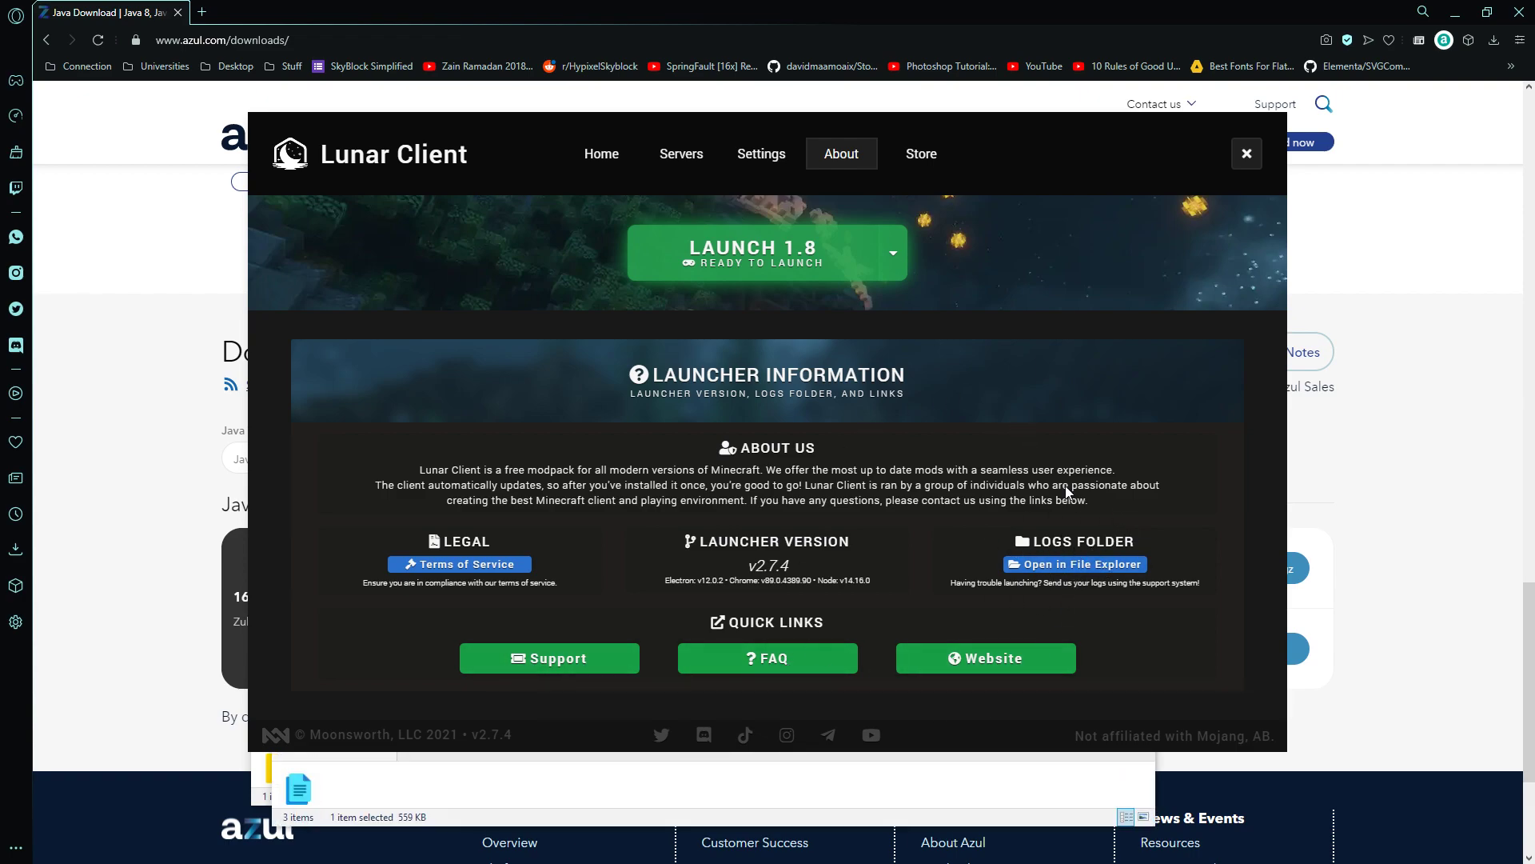
pyautogui.click(1074, 564)
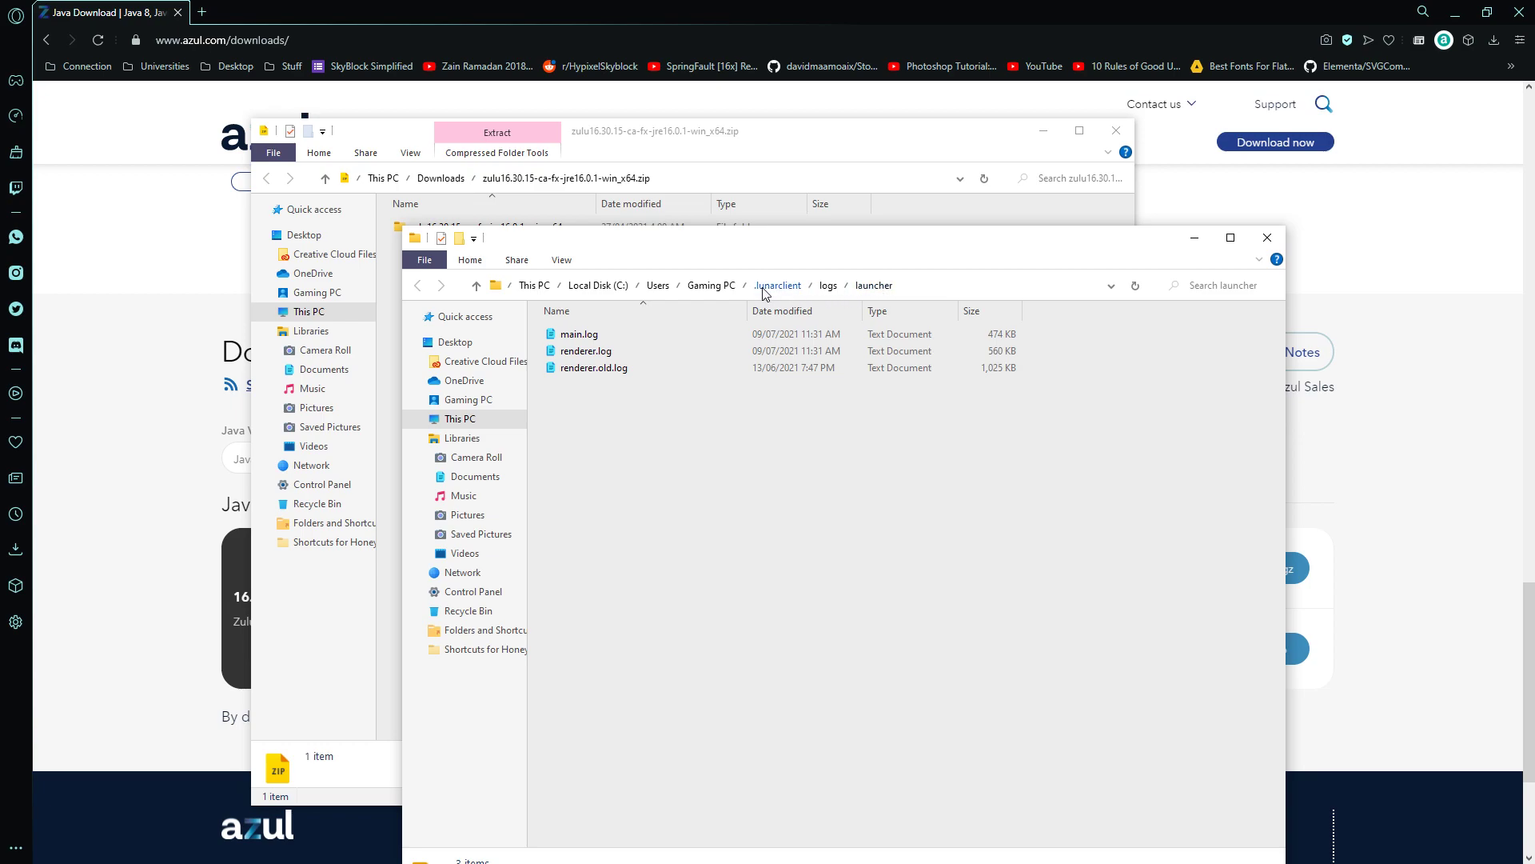
# Replace the old zulu folder in lunarclient's jre with zulu16.30.15, then close Explorer.
pyautogui.click(778, 285)
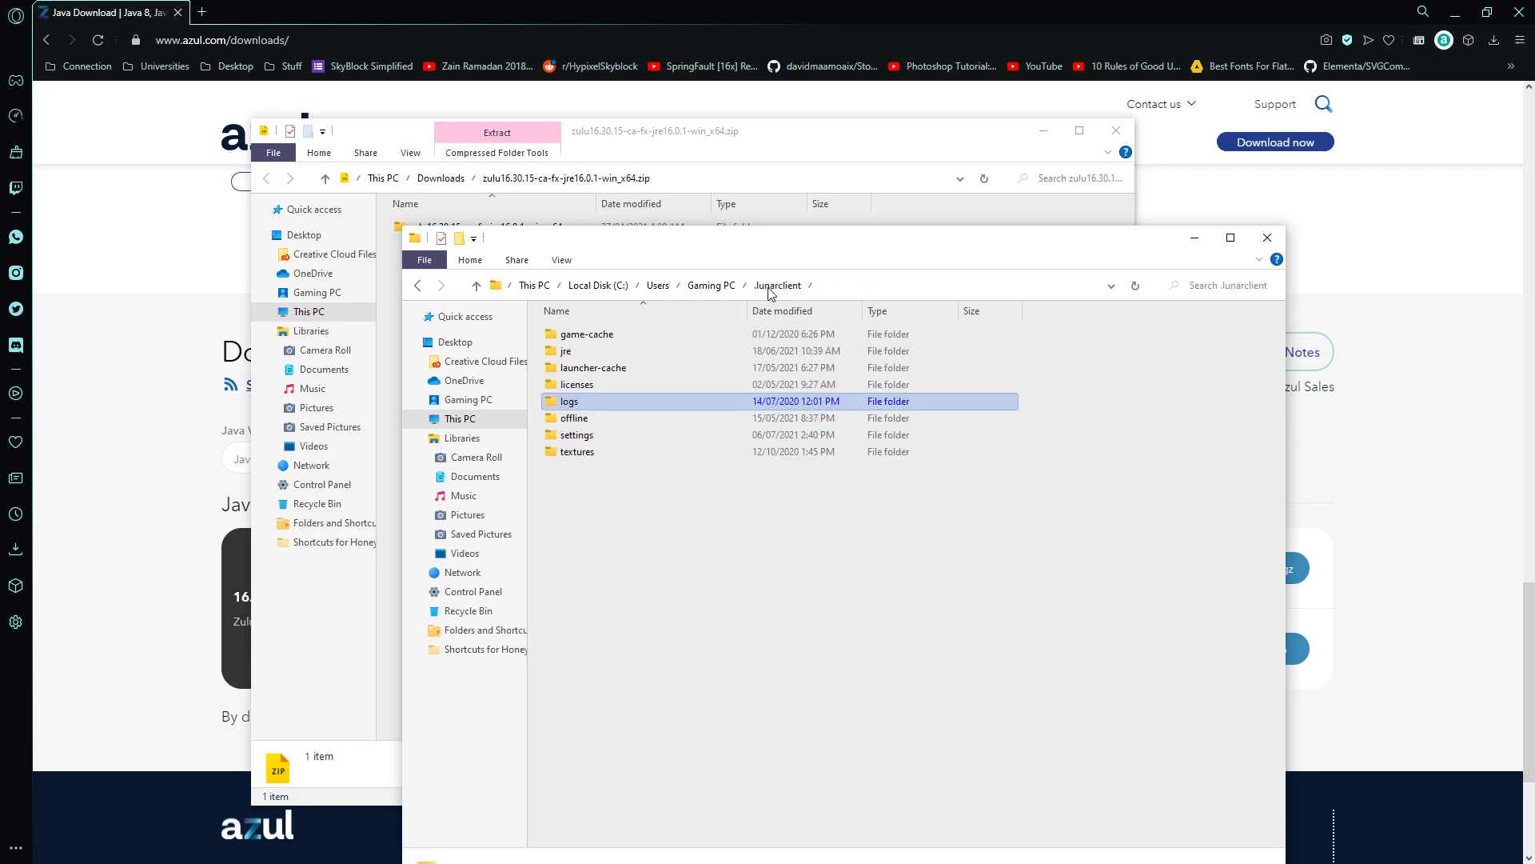
pyautogui.moveTo(607, 355)
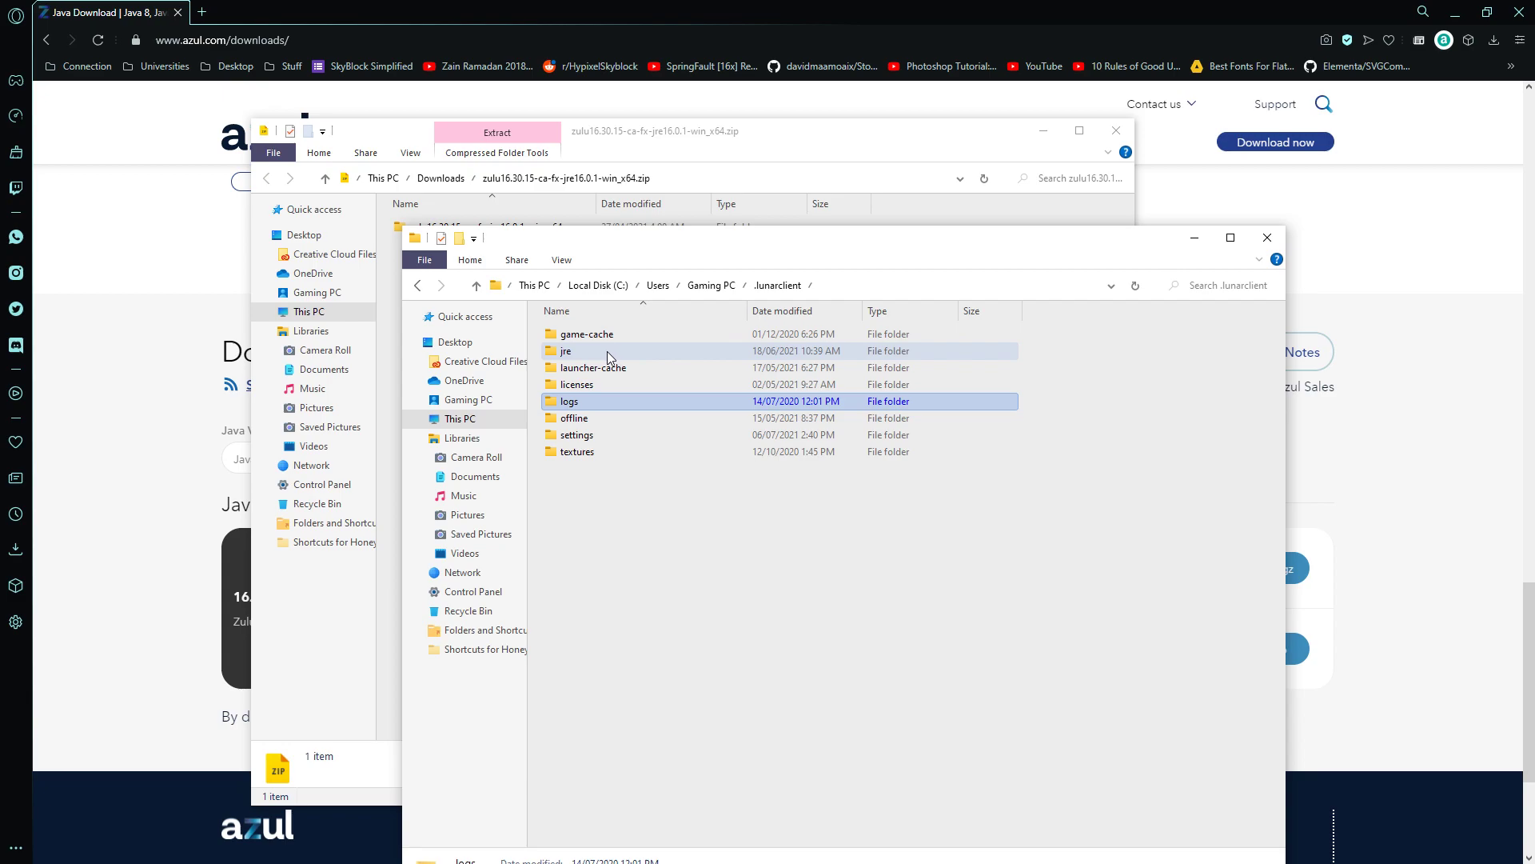
pyautogui.doubleClick(566, 350)
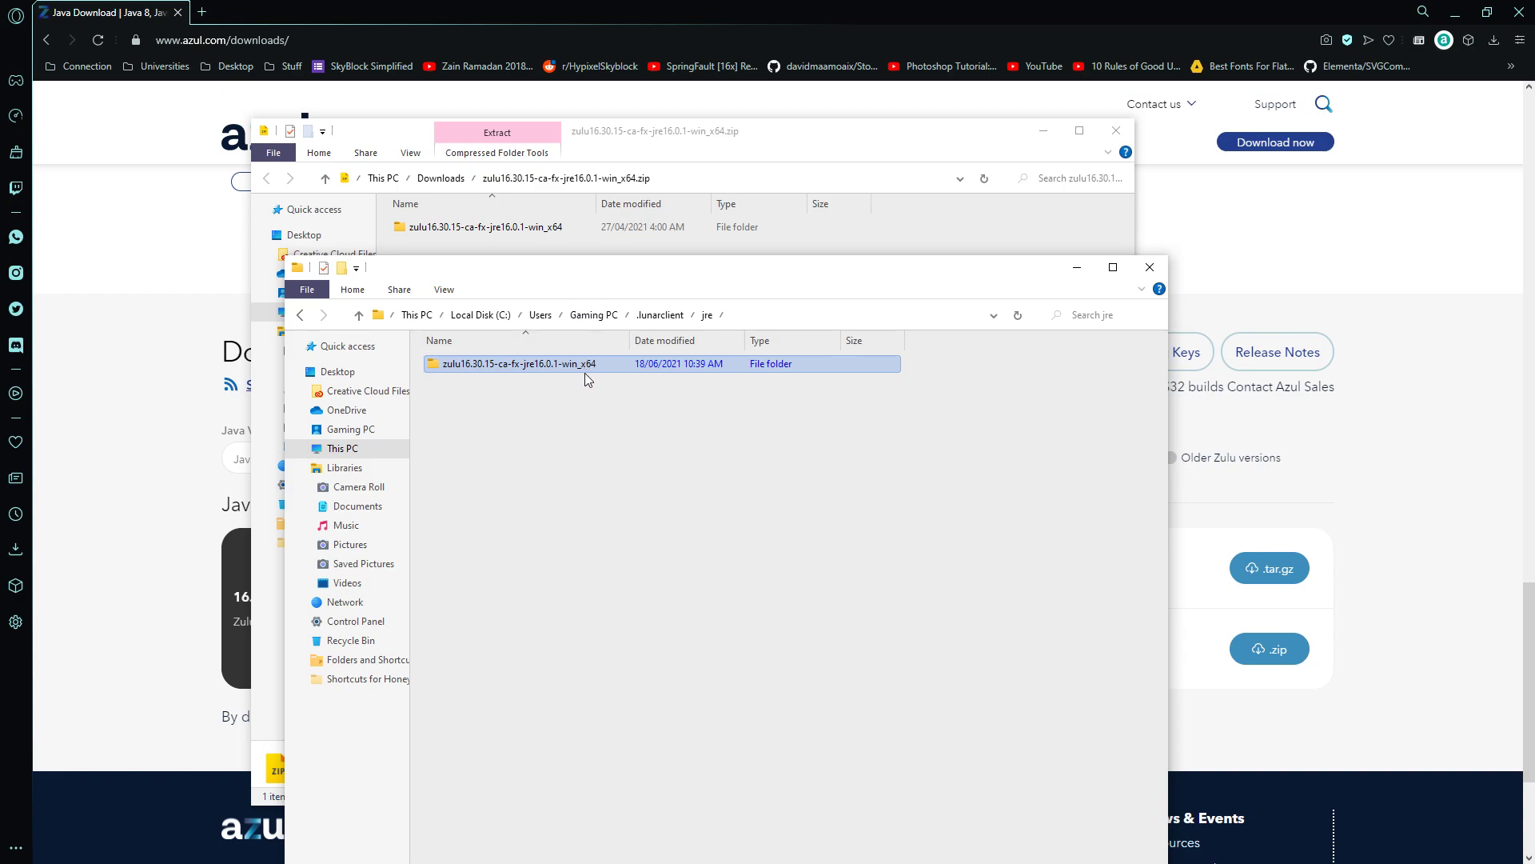
pyautogui.press('Delete')
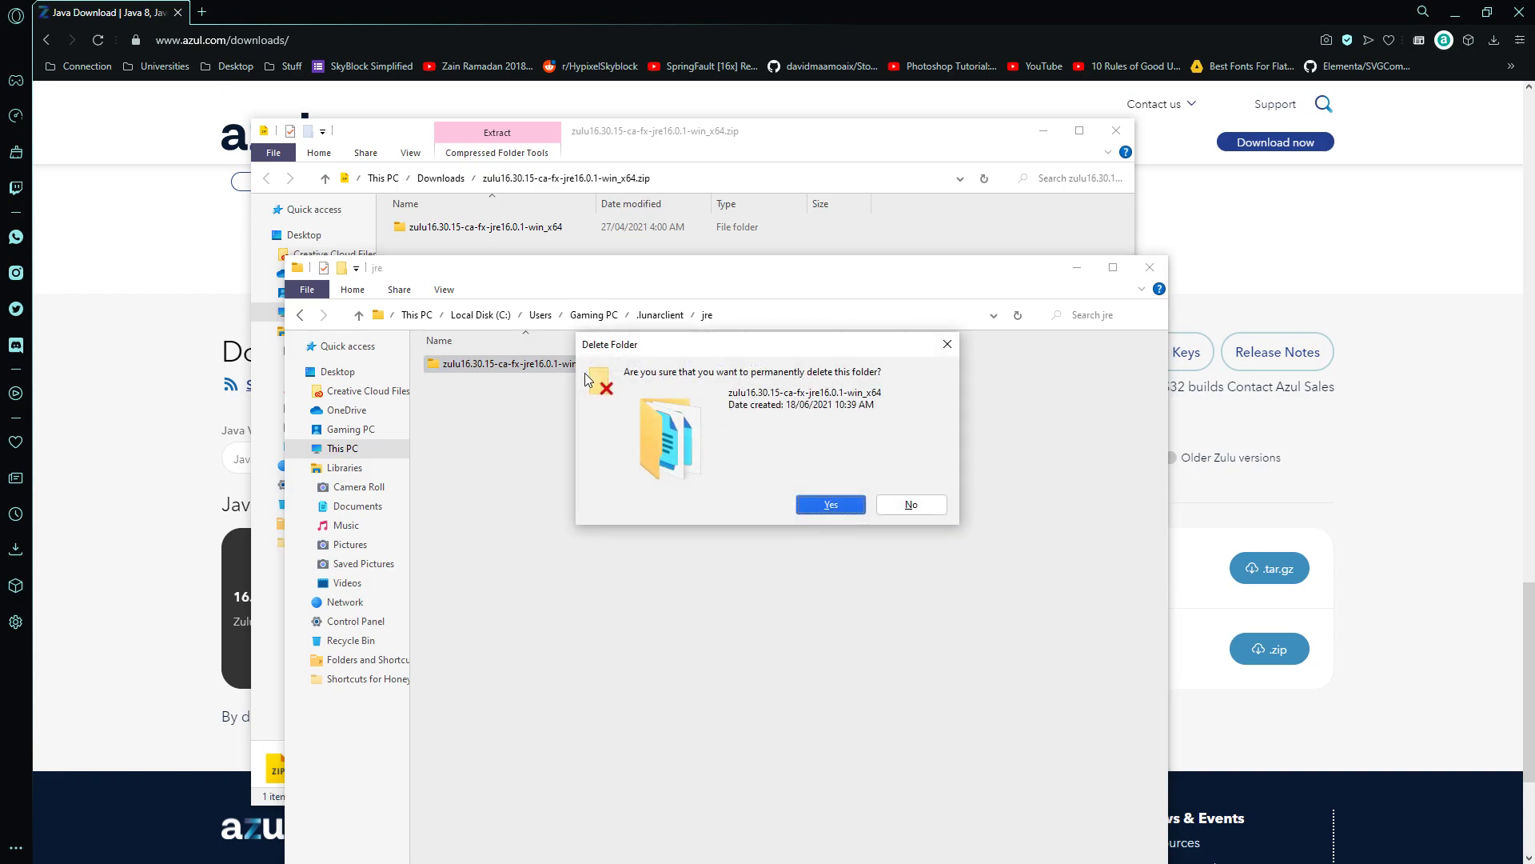
pyautogui.click(828, 505)
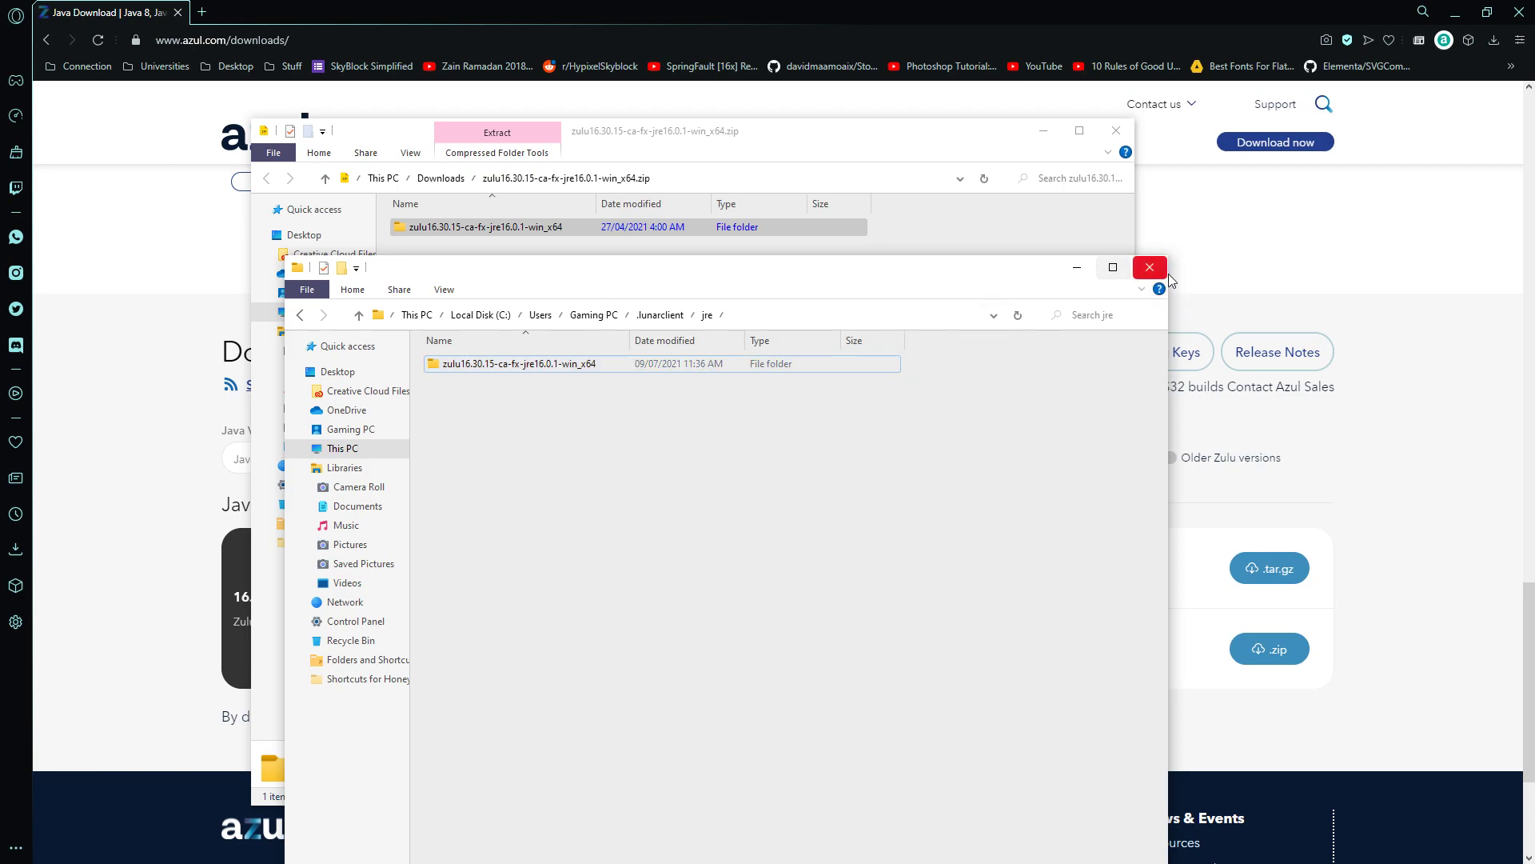
pyautogui.click(1150, 267)
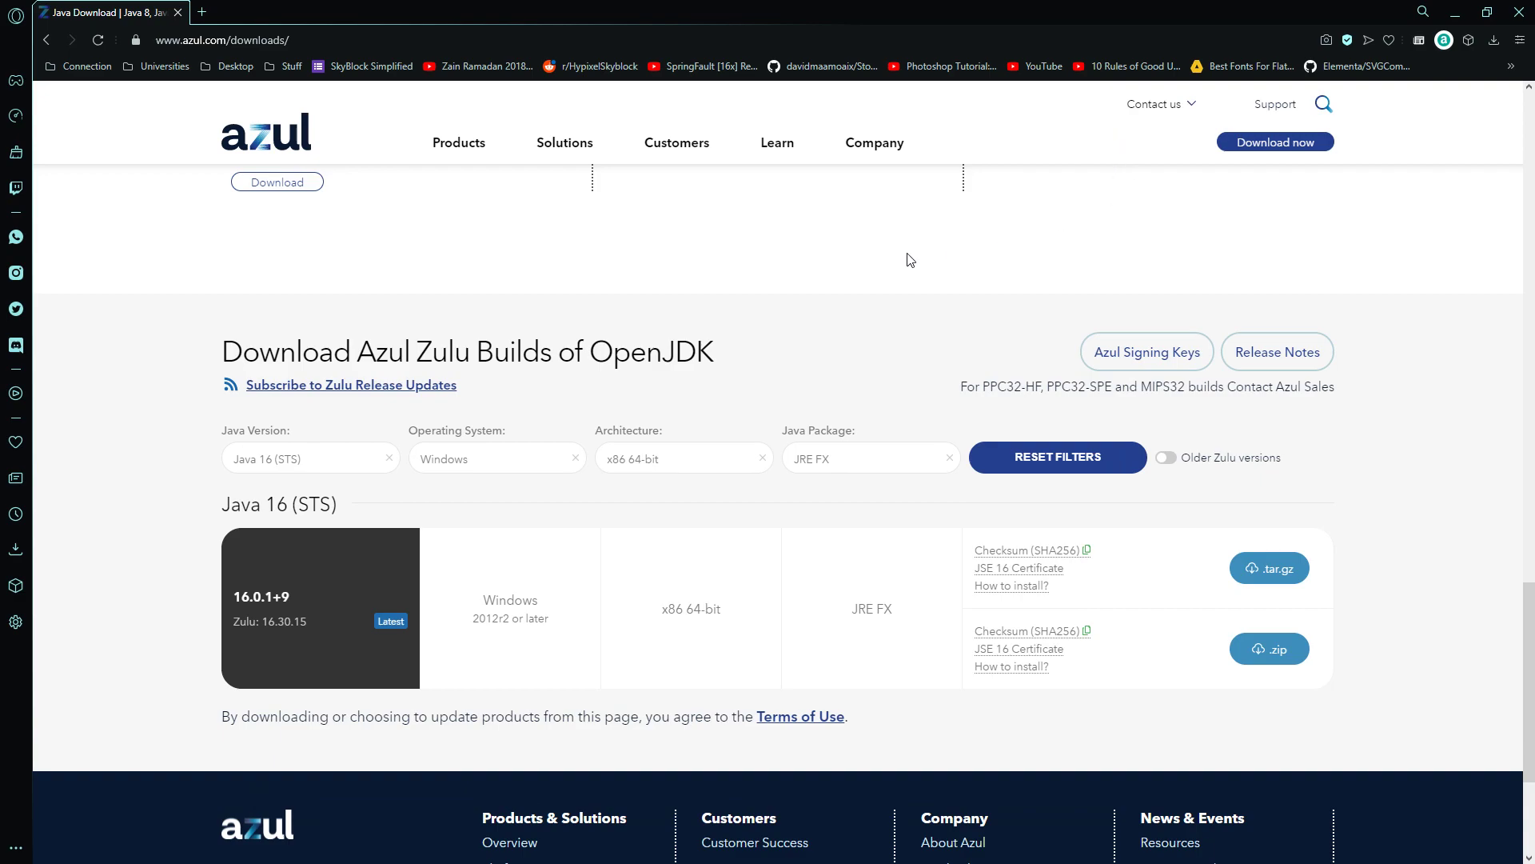